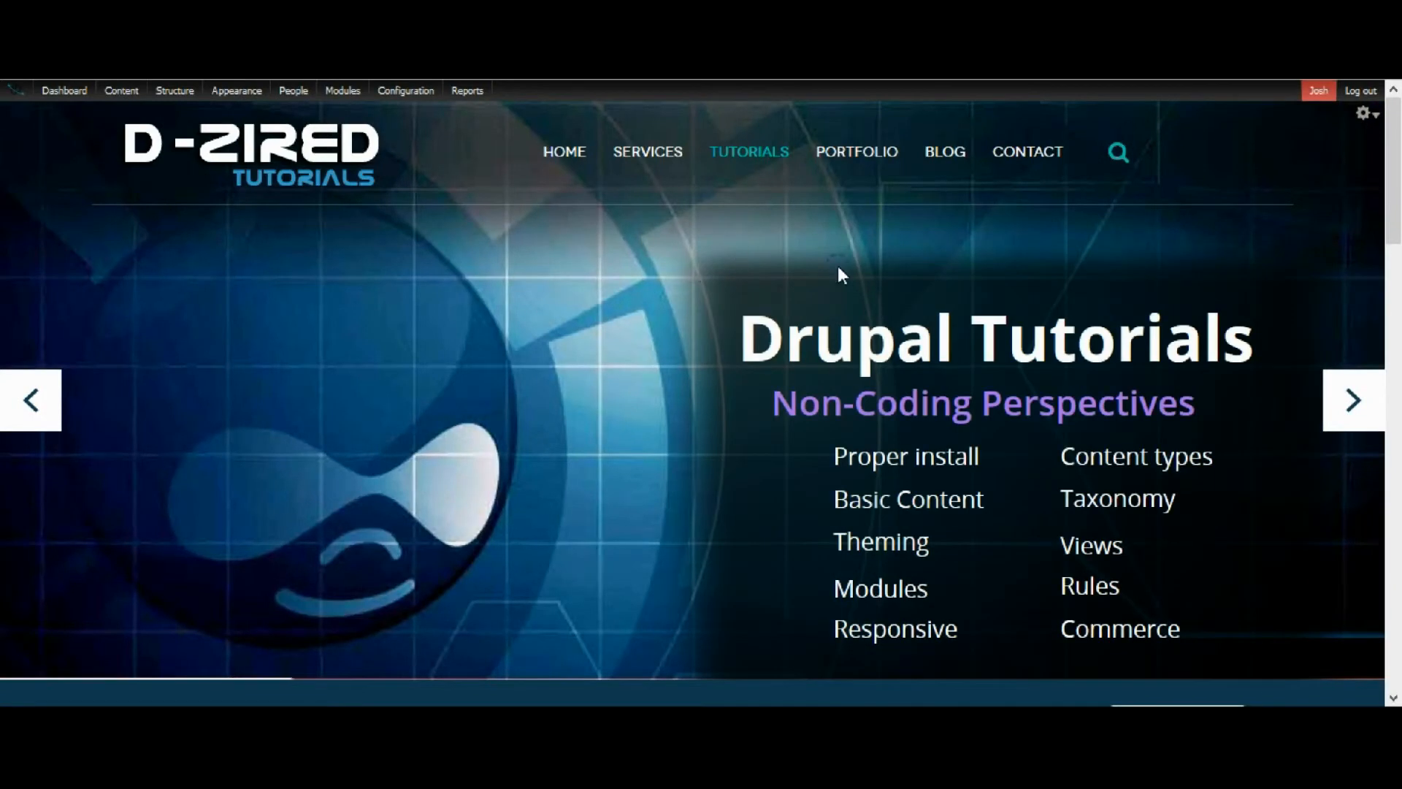
mouse_move(947, 275)
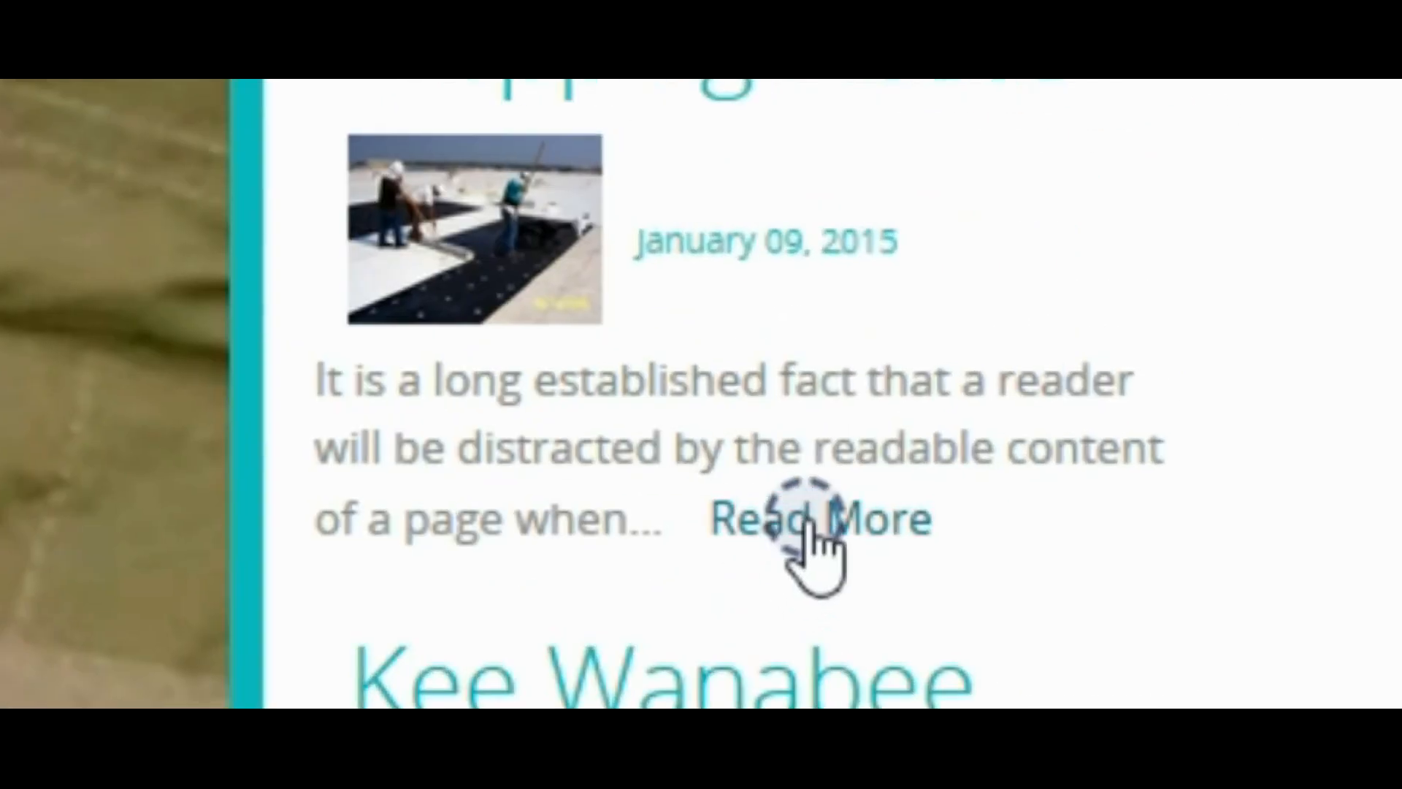
Step: Follow a teaser's Read More link to its full article, then return to the home page
click(818, 519)
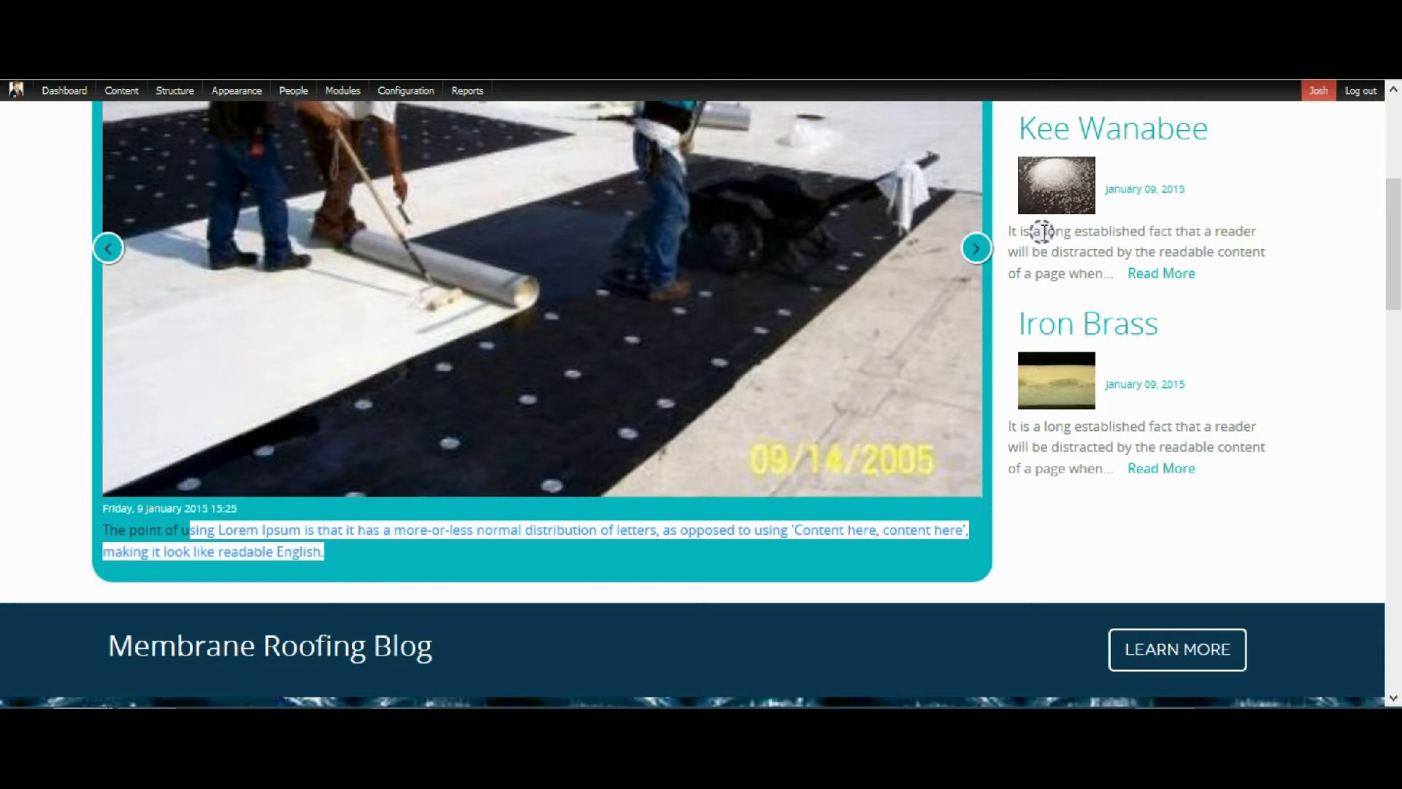
click(976, 250)
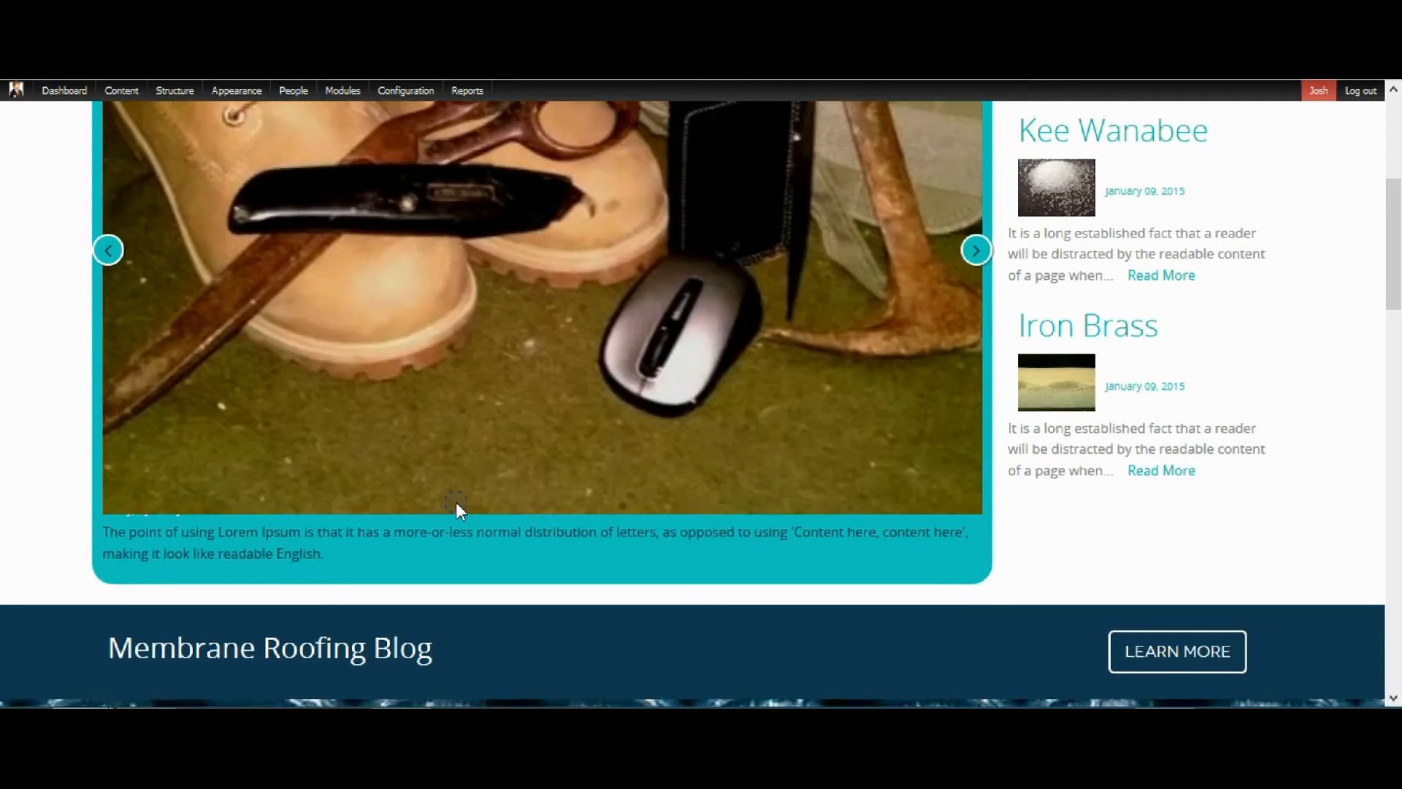
scroll(down, 3)
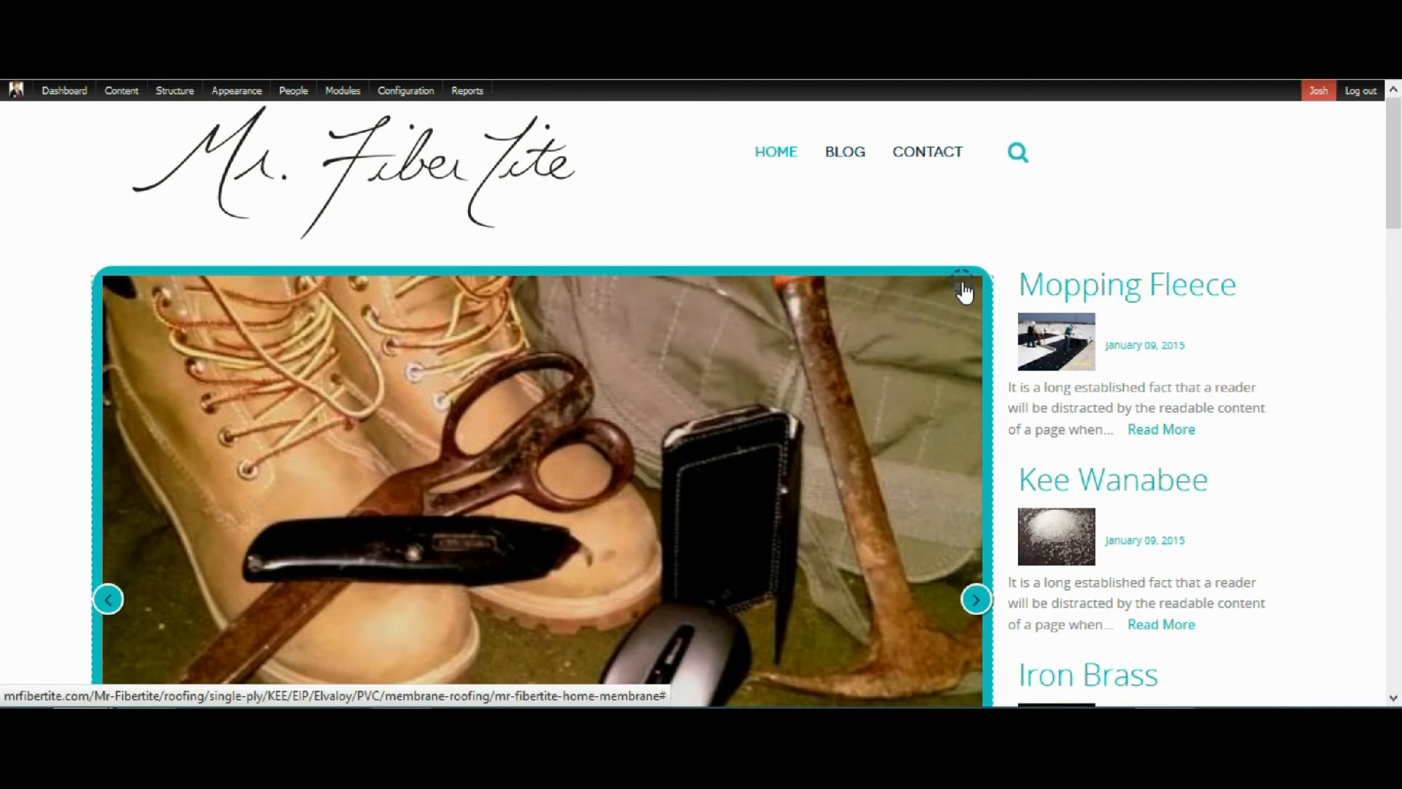
Step: Edit the slideshow's Main Images view and locate its Content: Body field
click(960, 288)
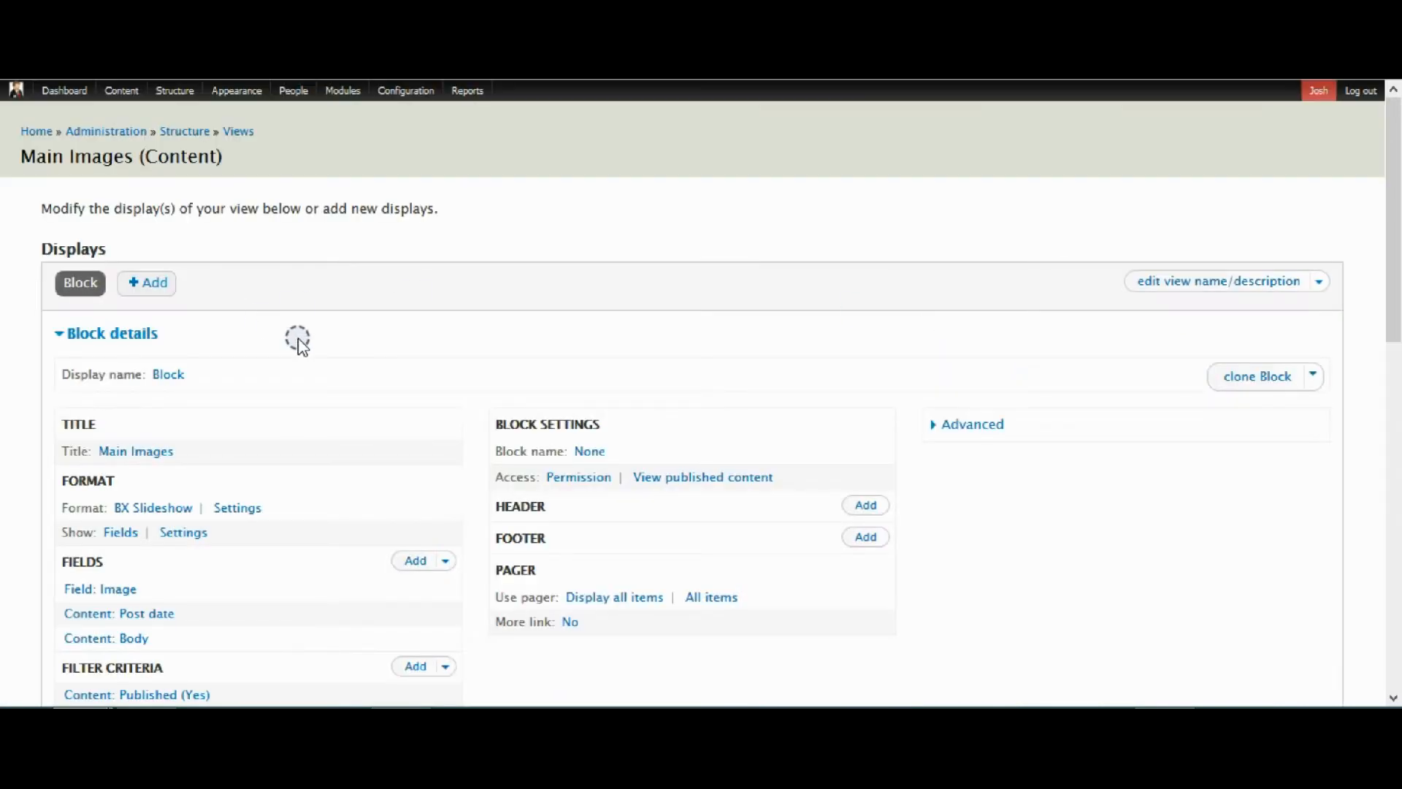
scroll(down, 3)
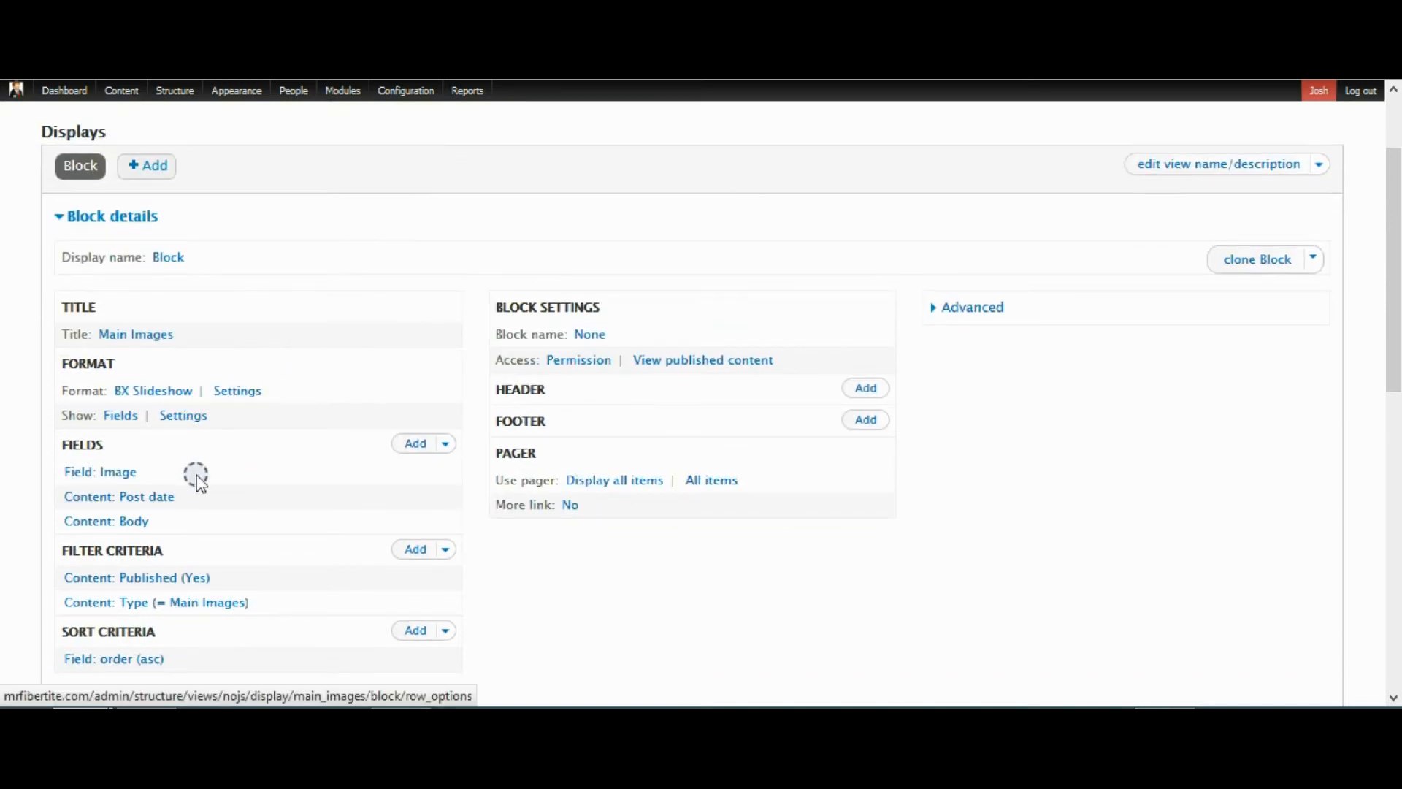
scroll(down, 3)
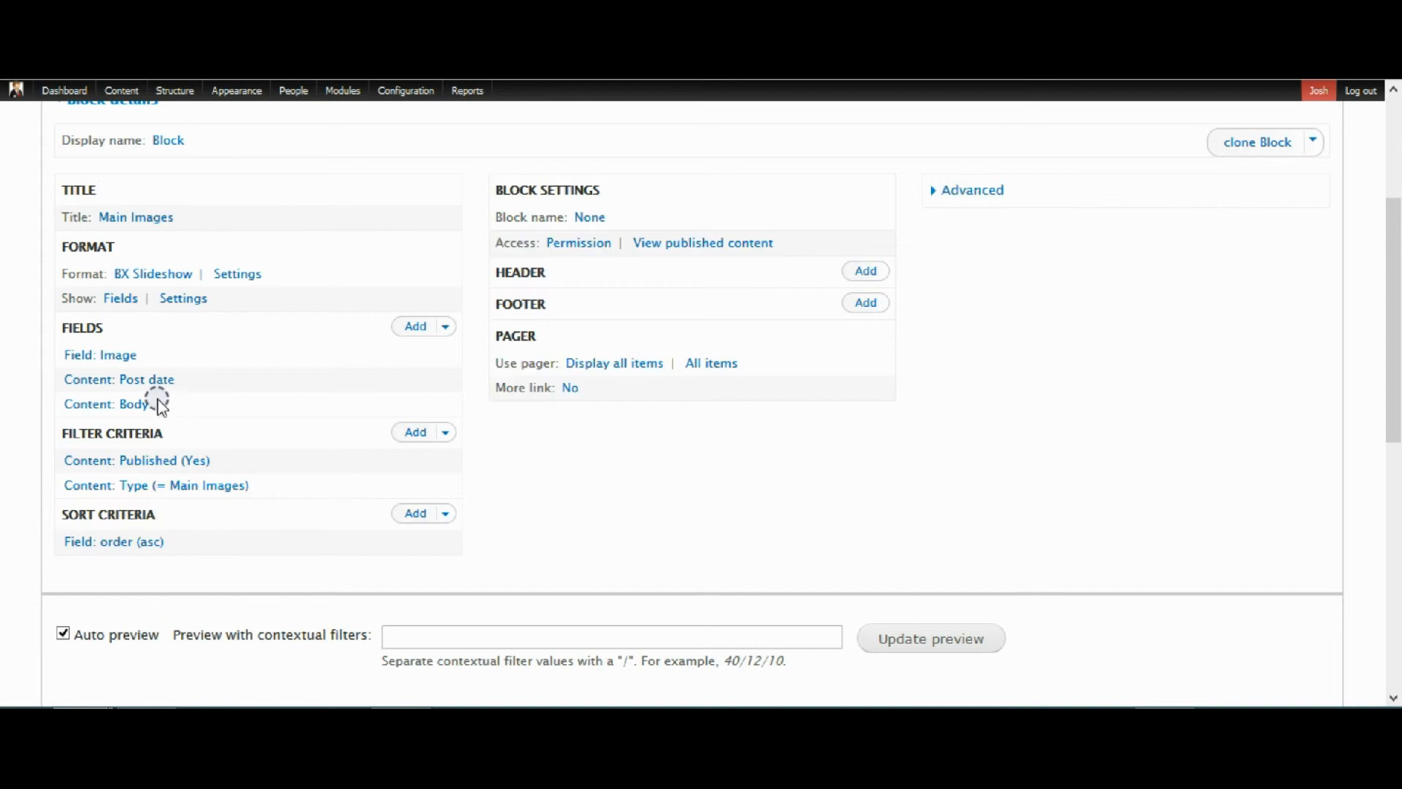
click(105, 404)
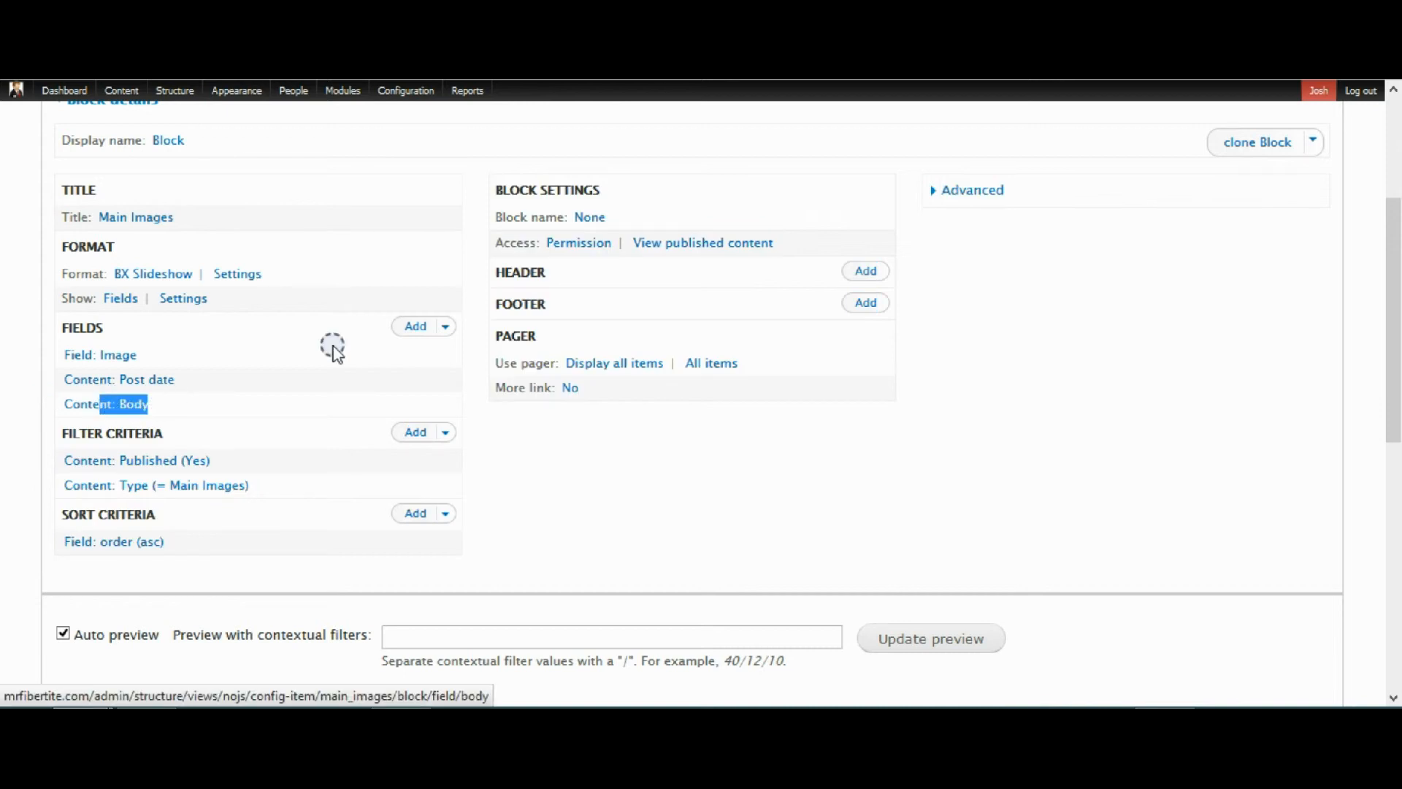
Step: Add a Content: Nid field to the view, excluded from display, applied to all displays
click(415, 325)
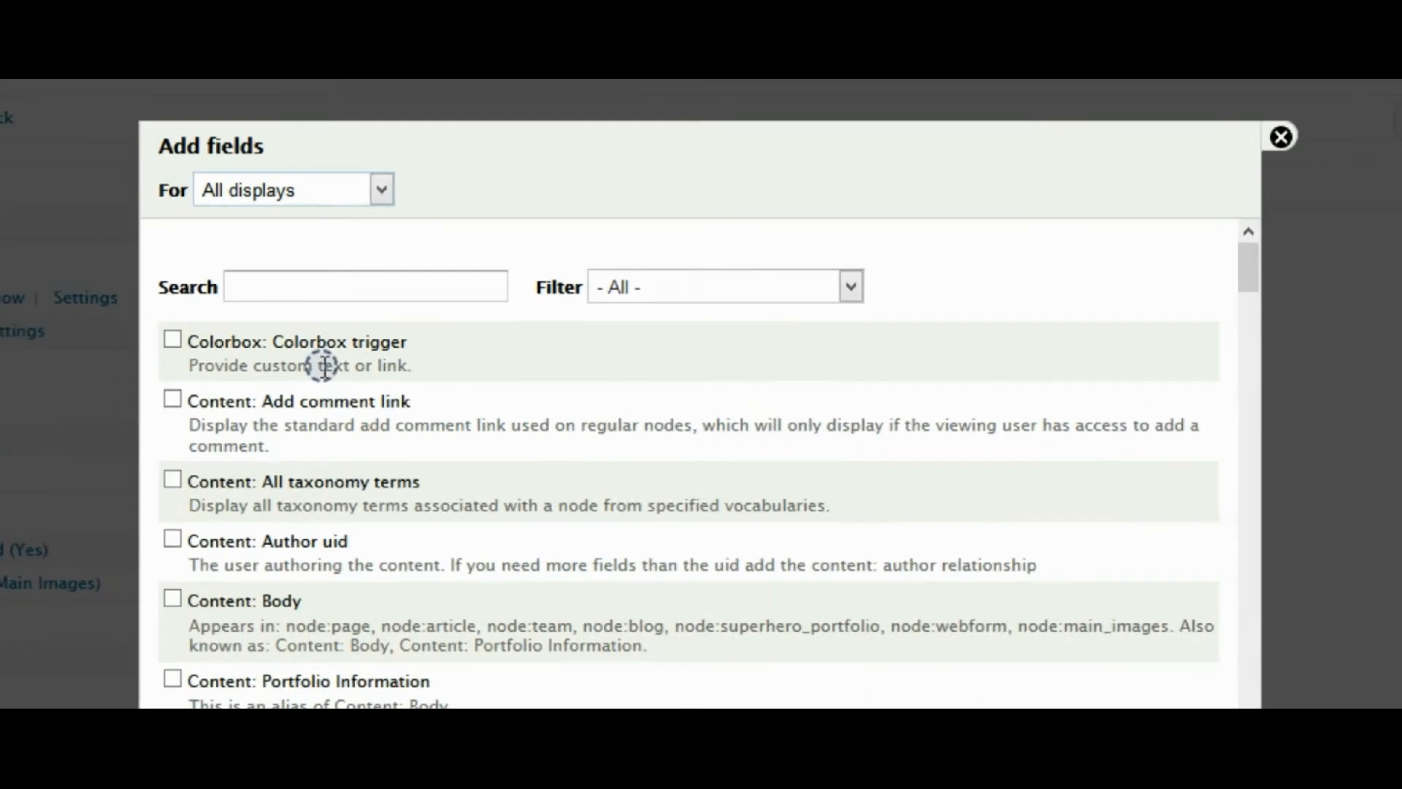
text(nid)
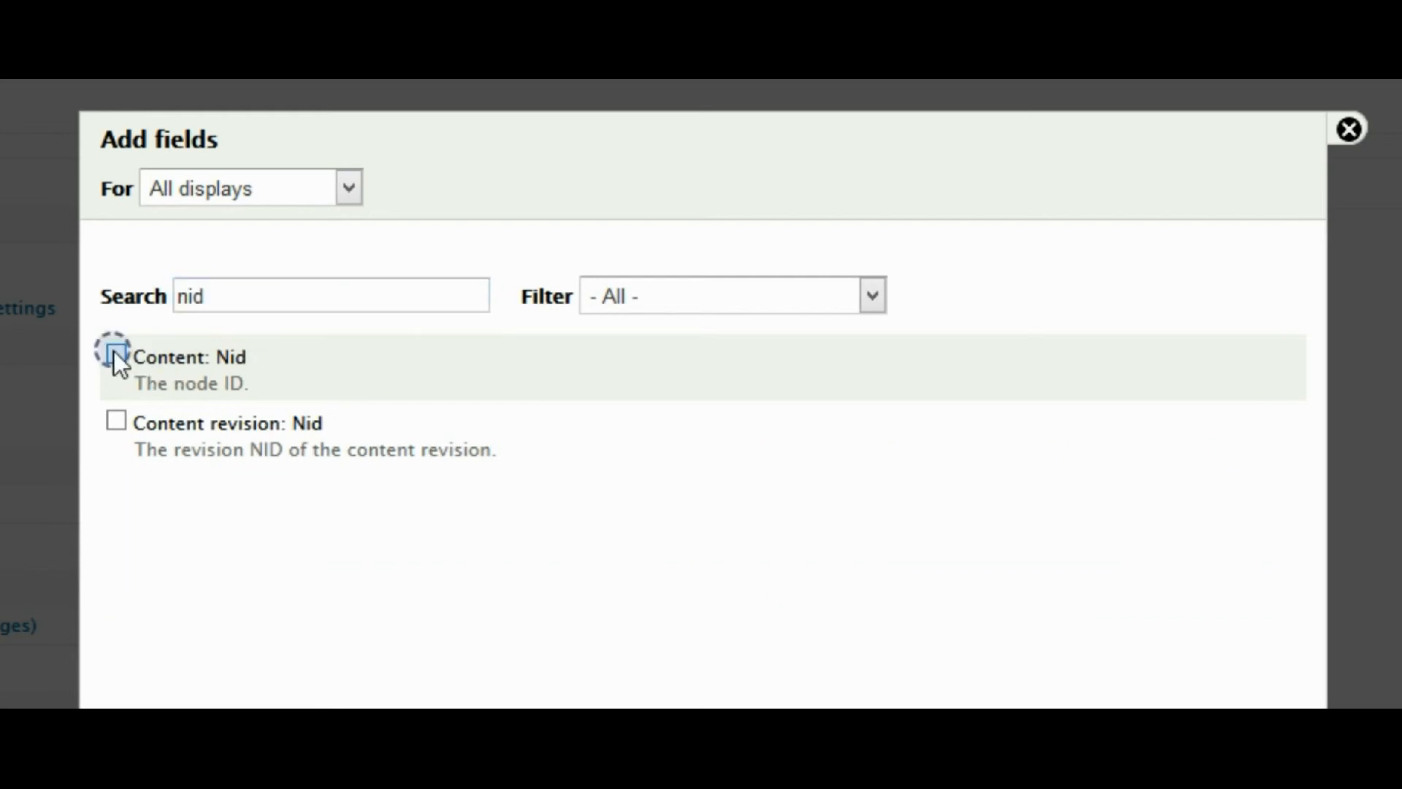
click(117, 356)
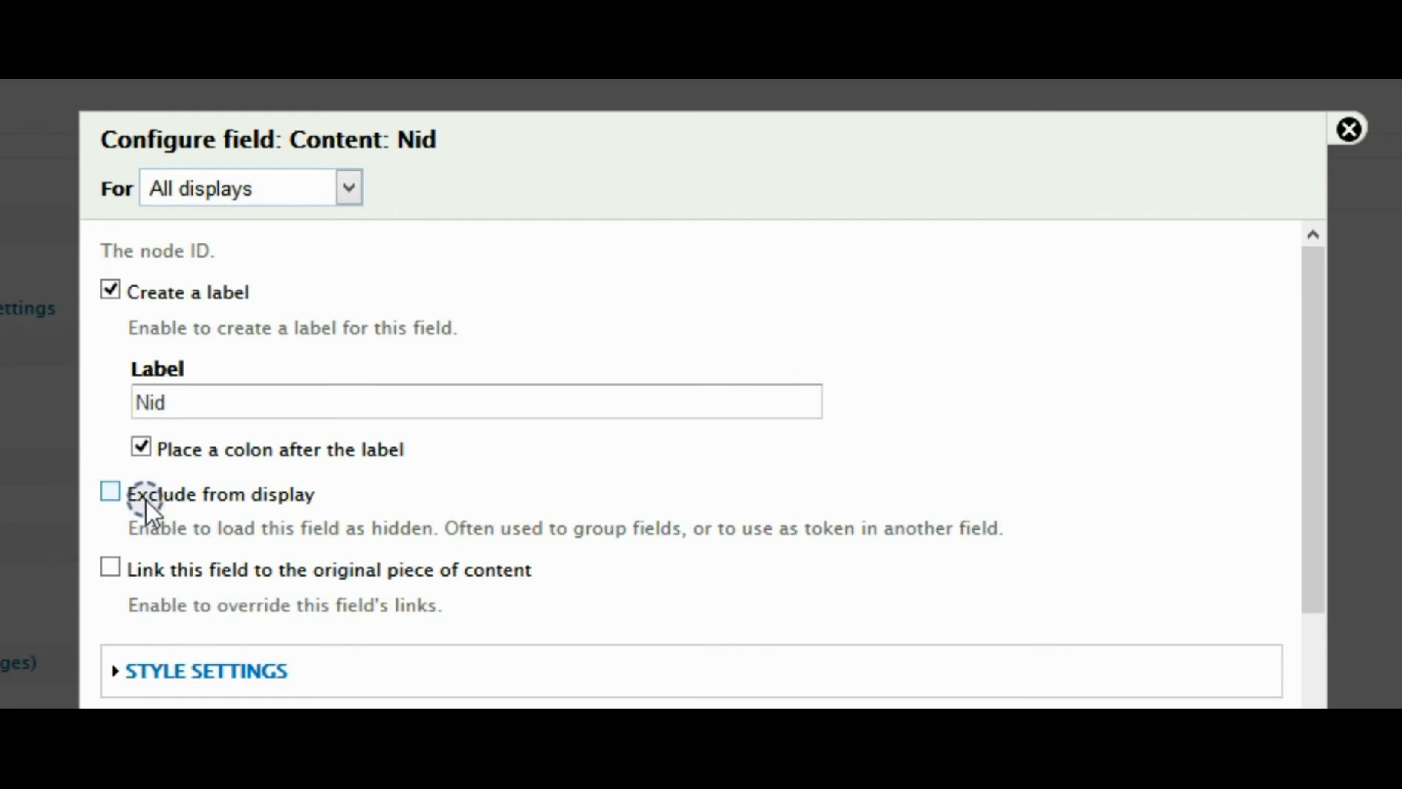
click(110, 491)
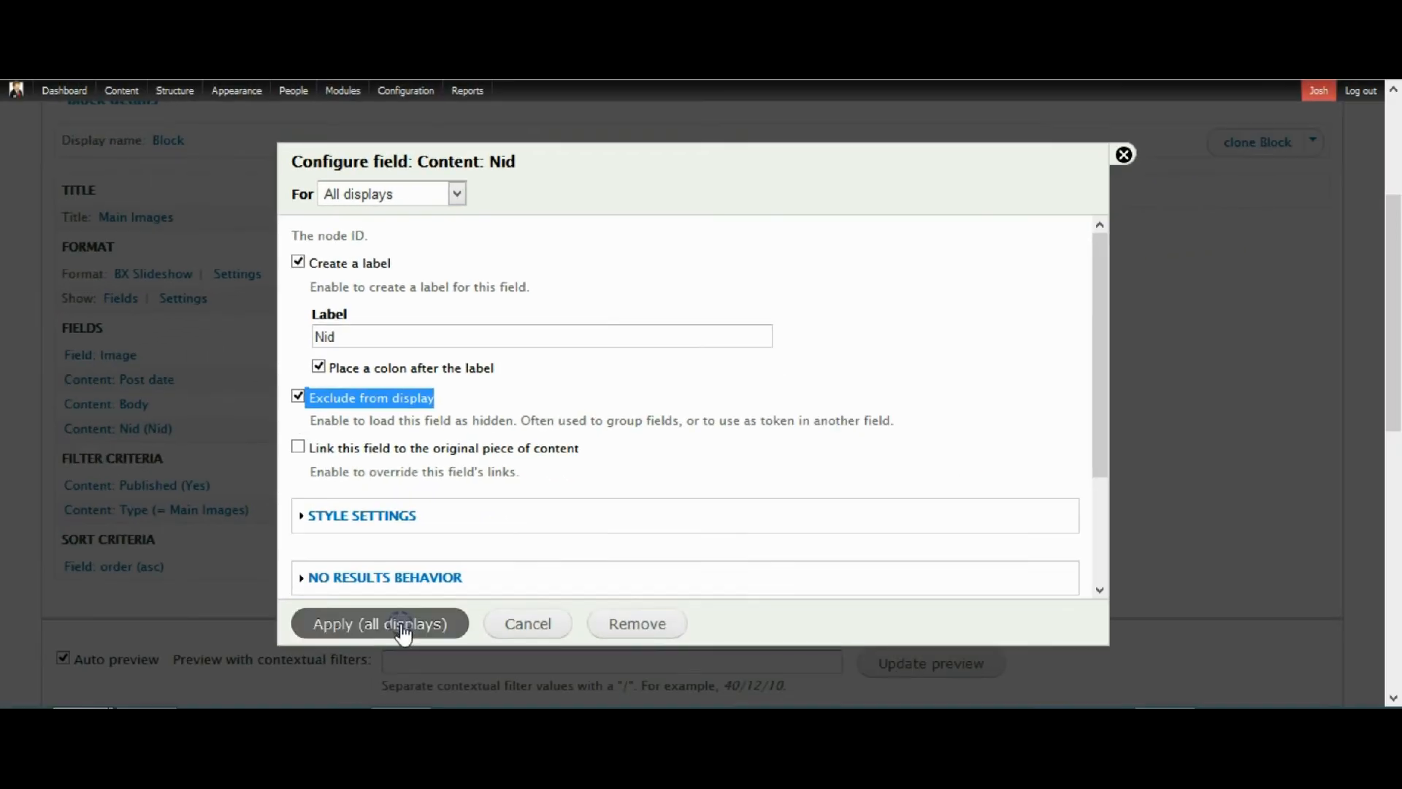
click(380, 623)
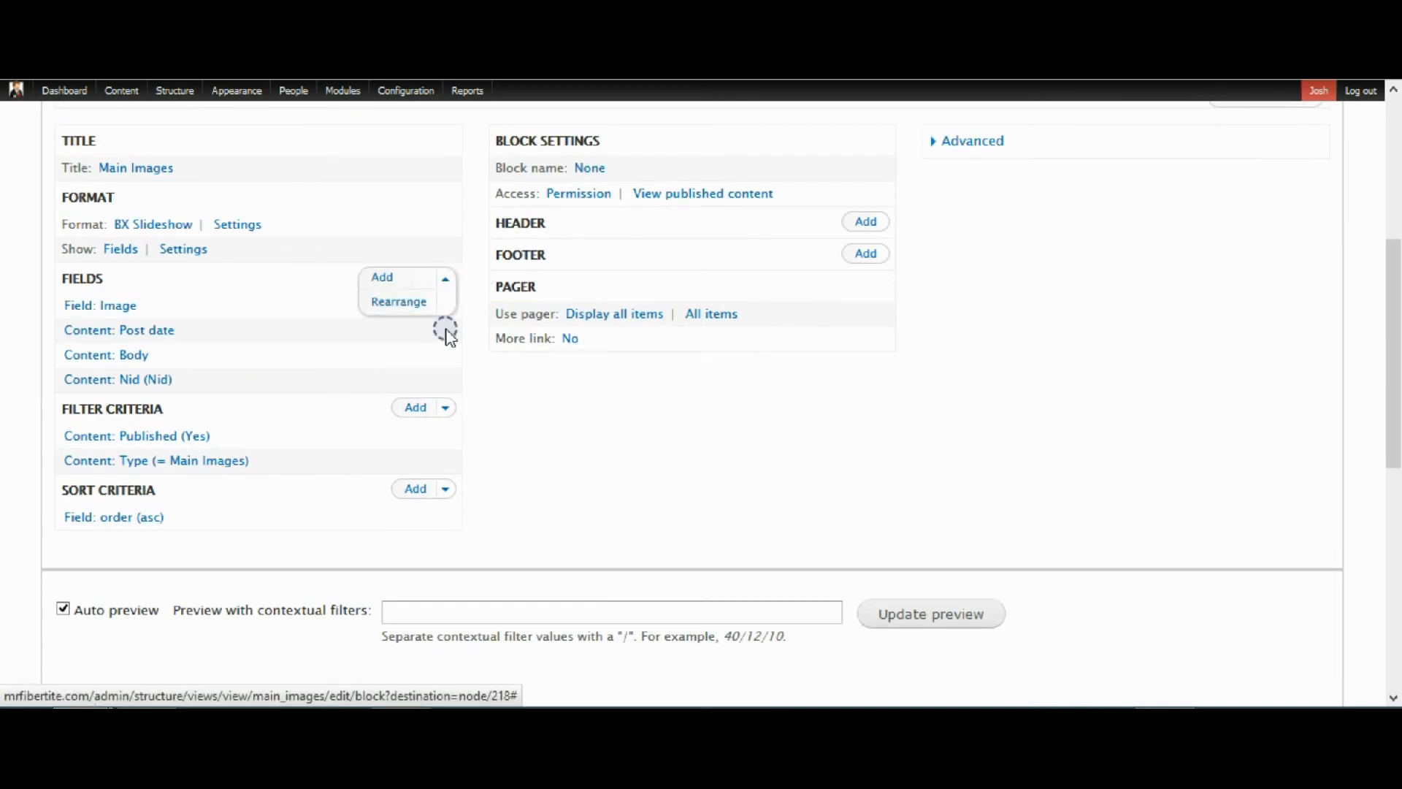
Step: Rearrange the fields so Nid precedes Body, then begin configuring the Body field
click(398, 301)
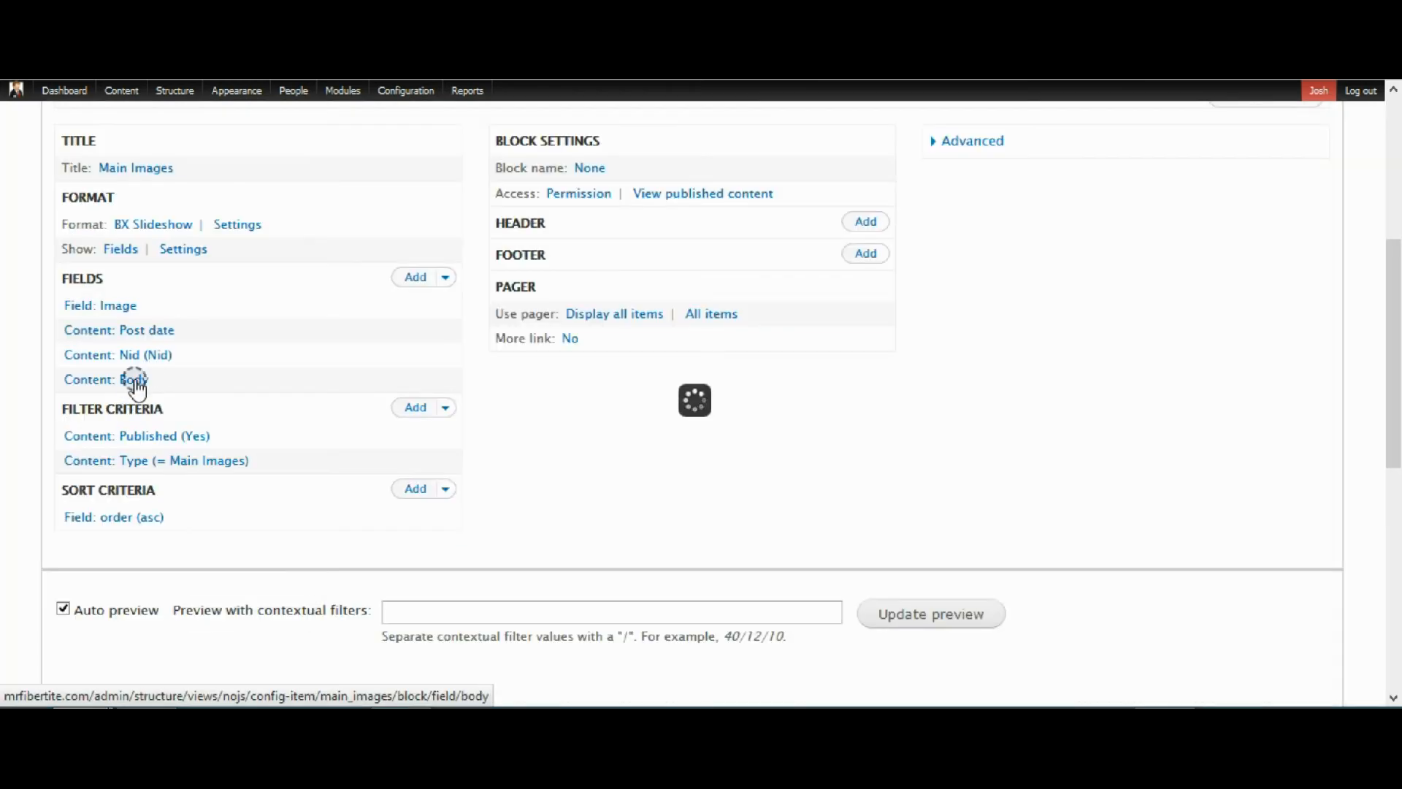
click(135, 380)
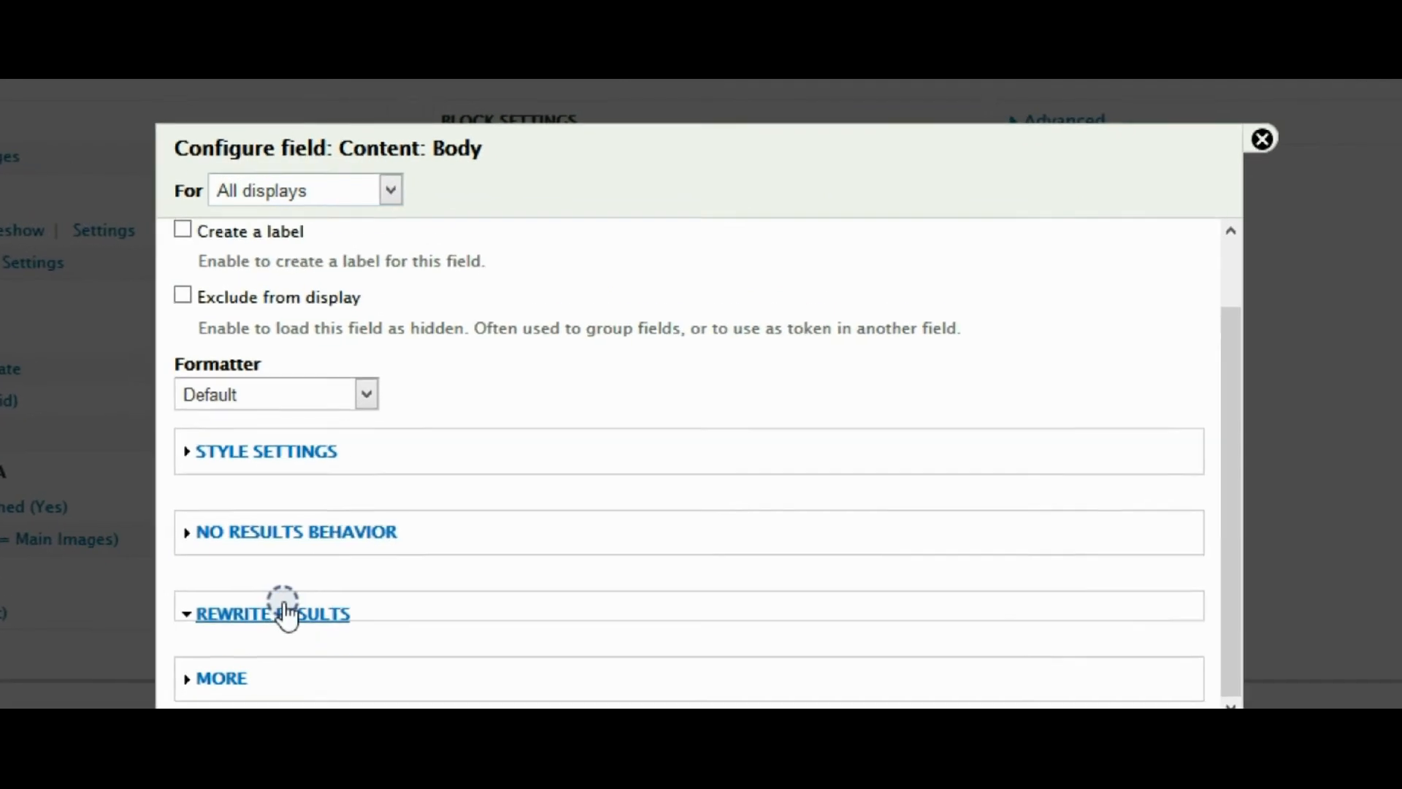
Step: Trim the Body output to a 120-character maximum ending in an ellipsis with a read-more link
click(273, 613)
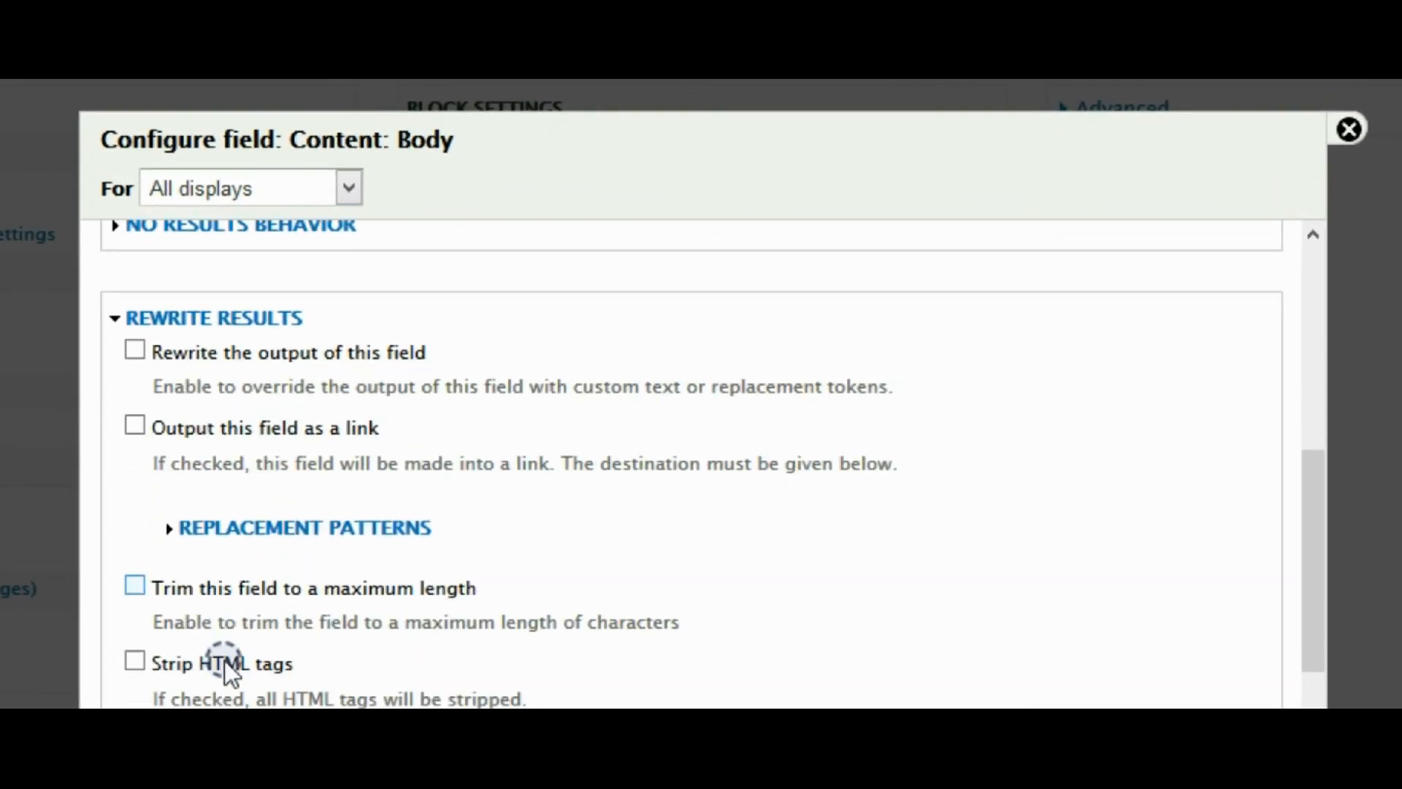
click(133, 584)
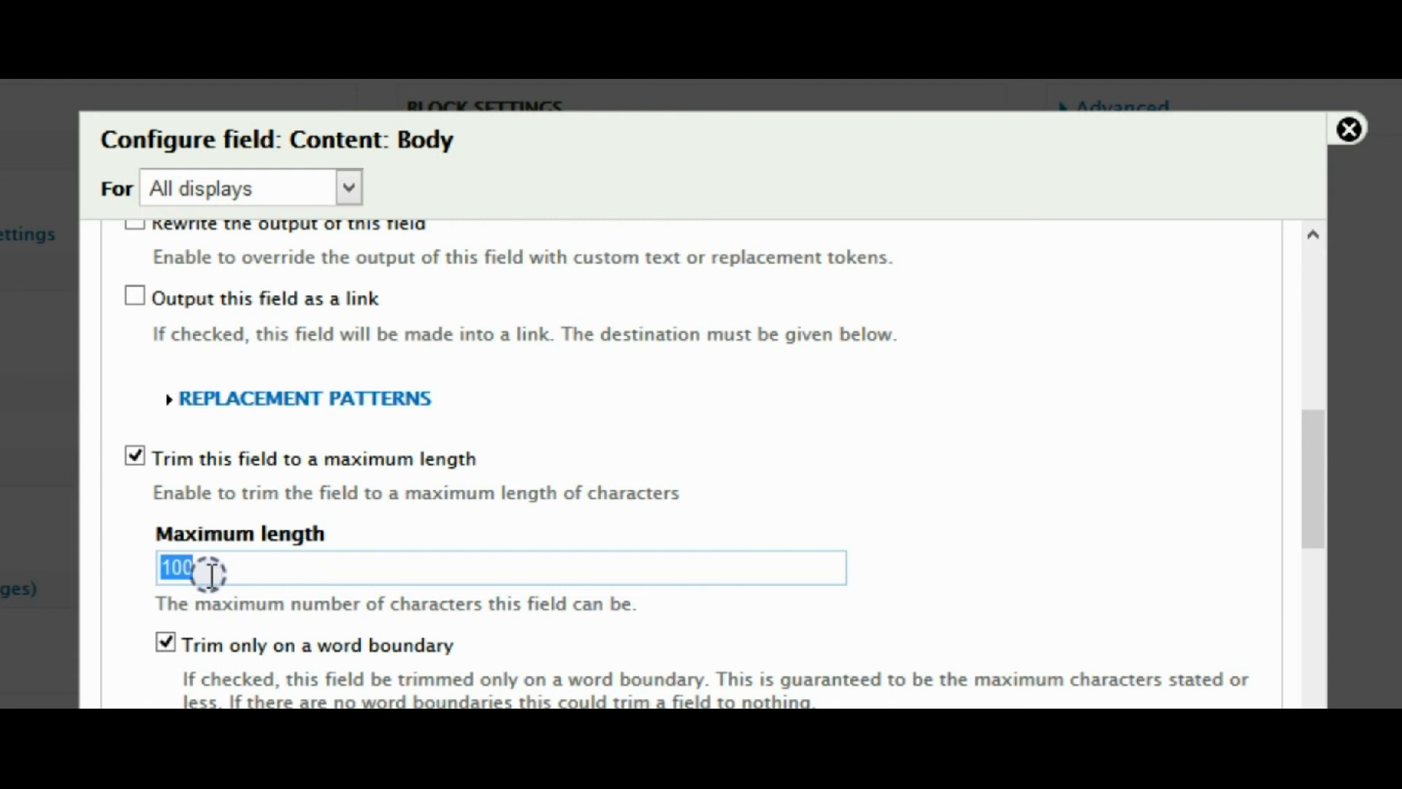
text(120)
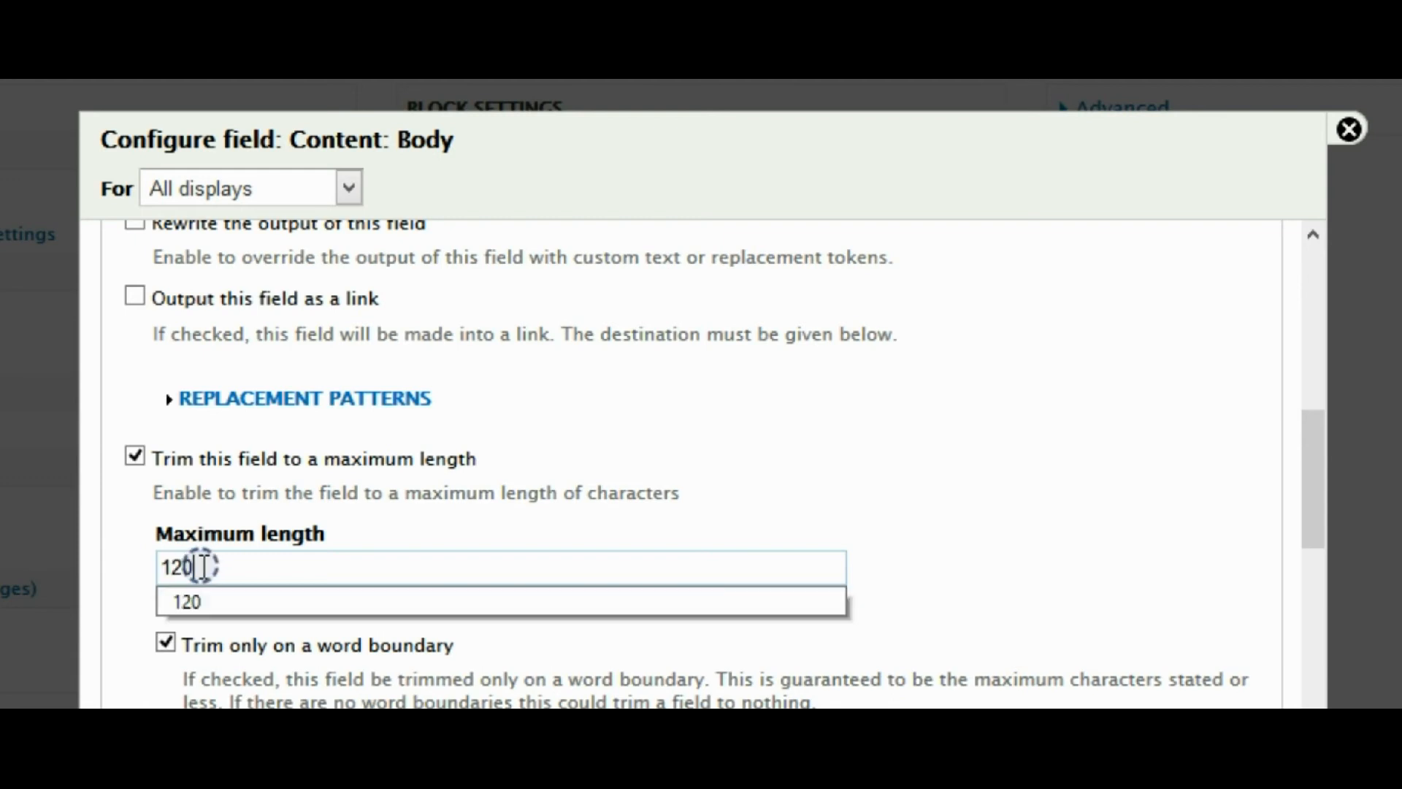
scroll(down, 3)
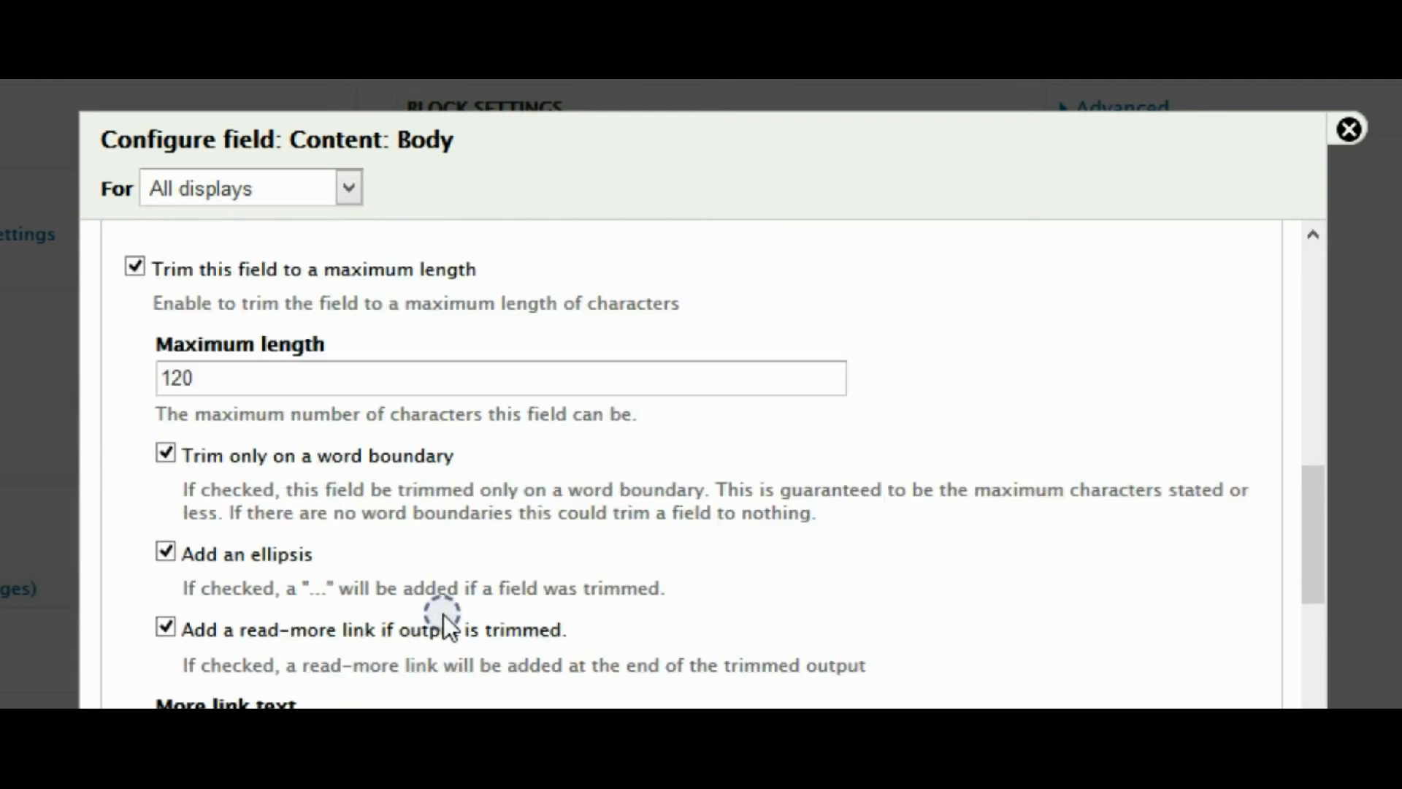
scroll(down, 3)
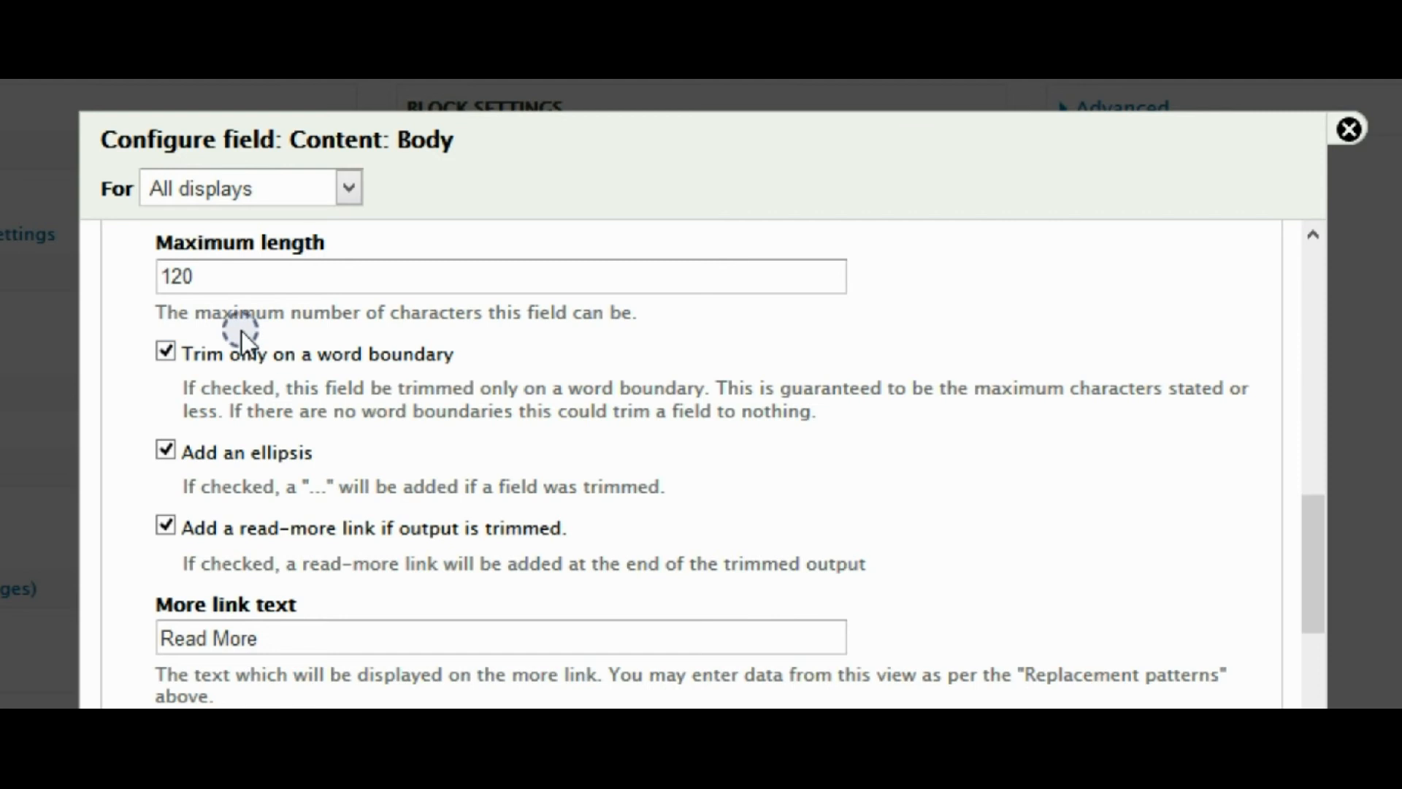
text(100)
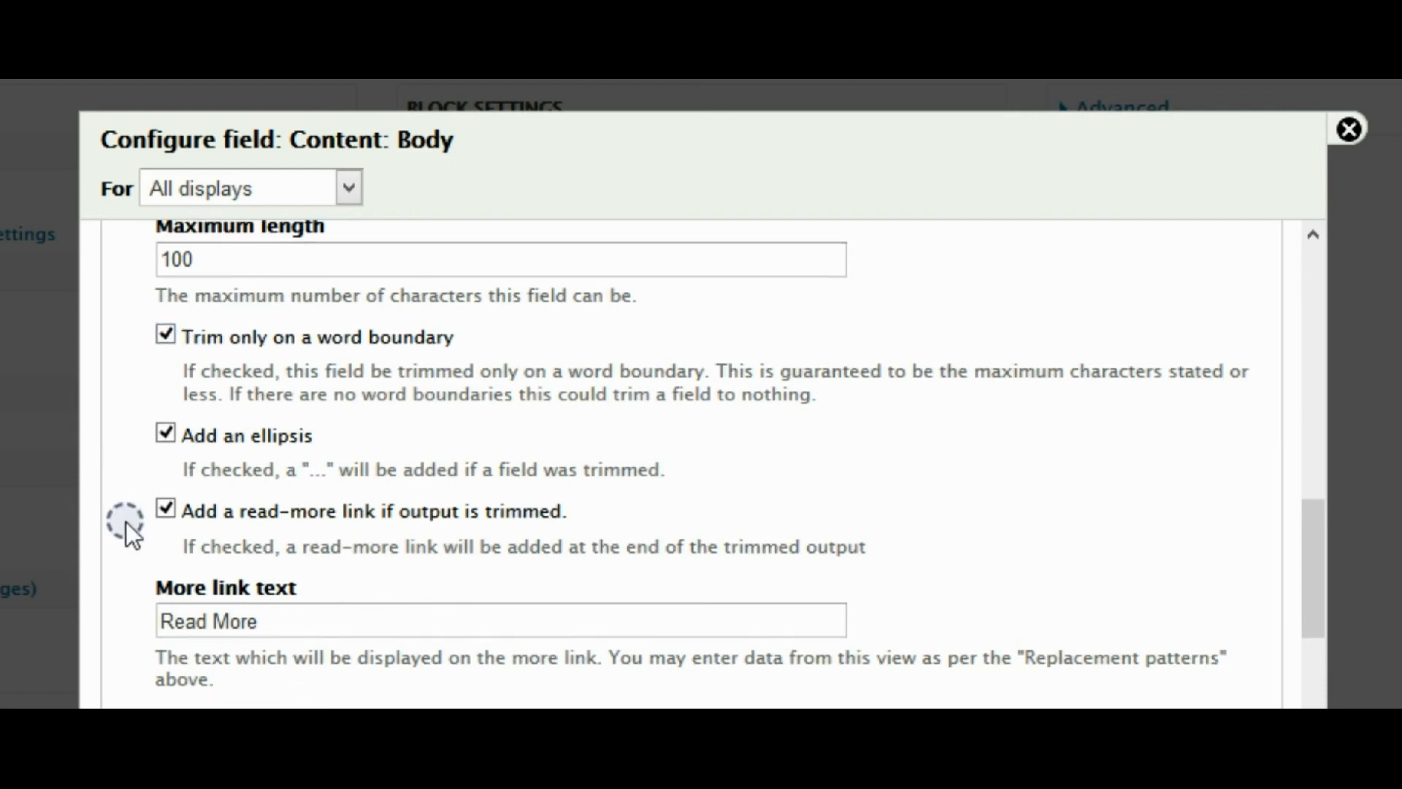
scroll(down, 3)
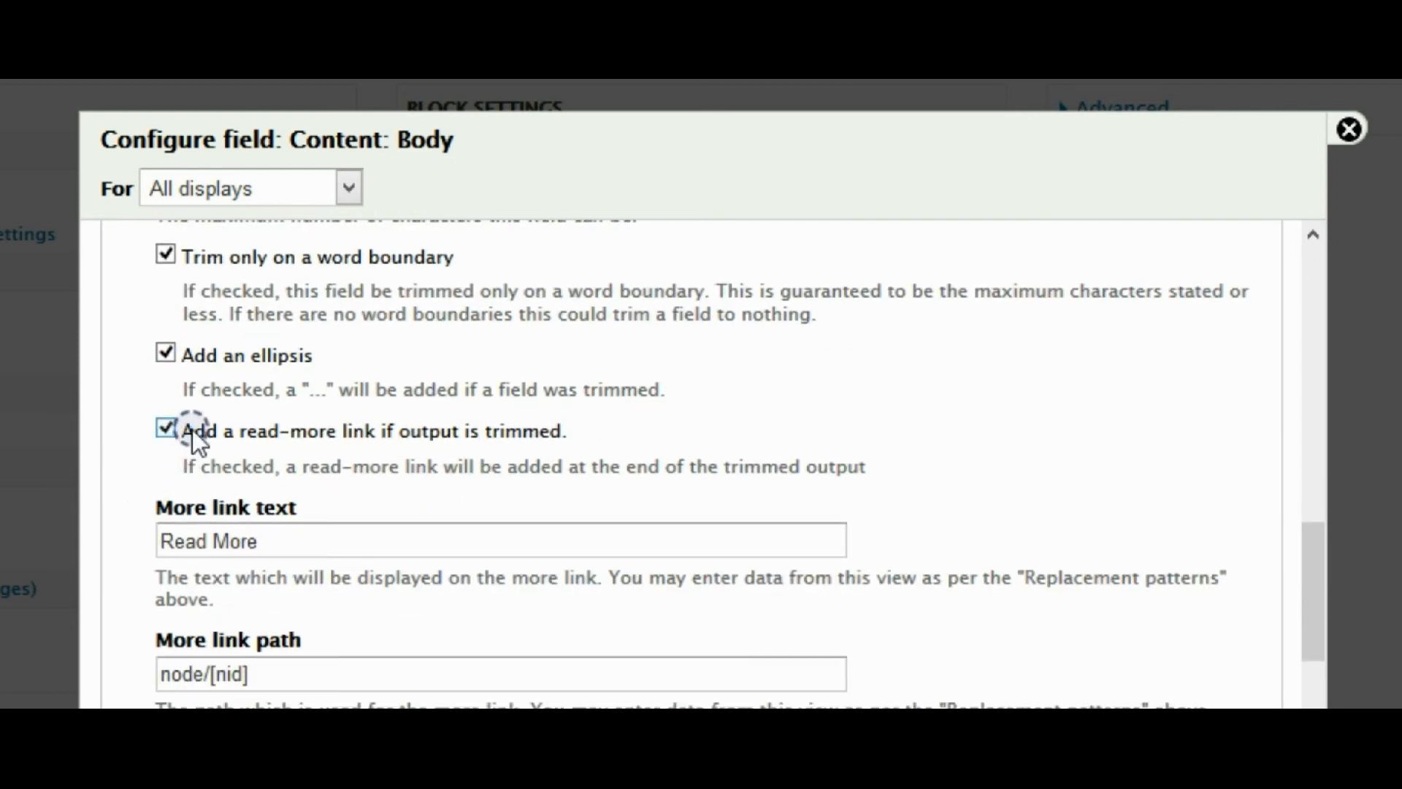
click(165, 430)
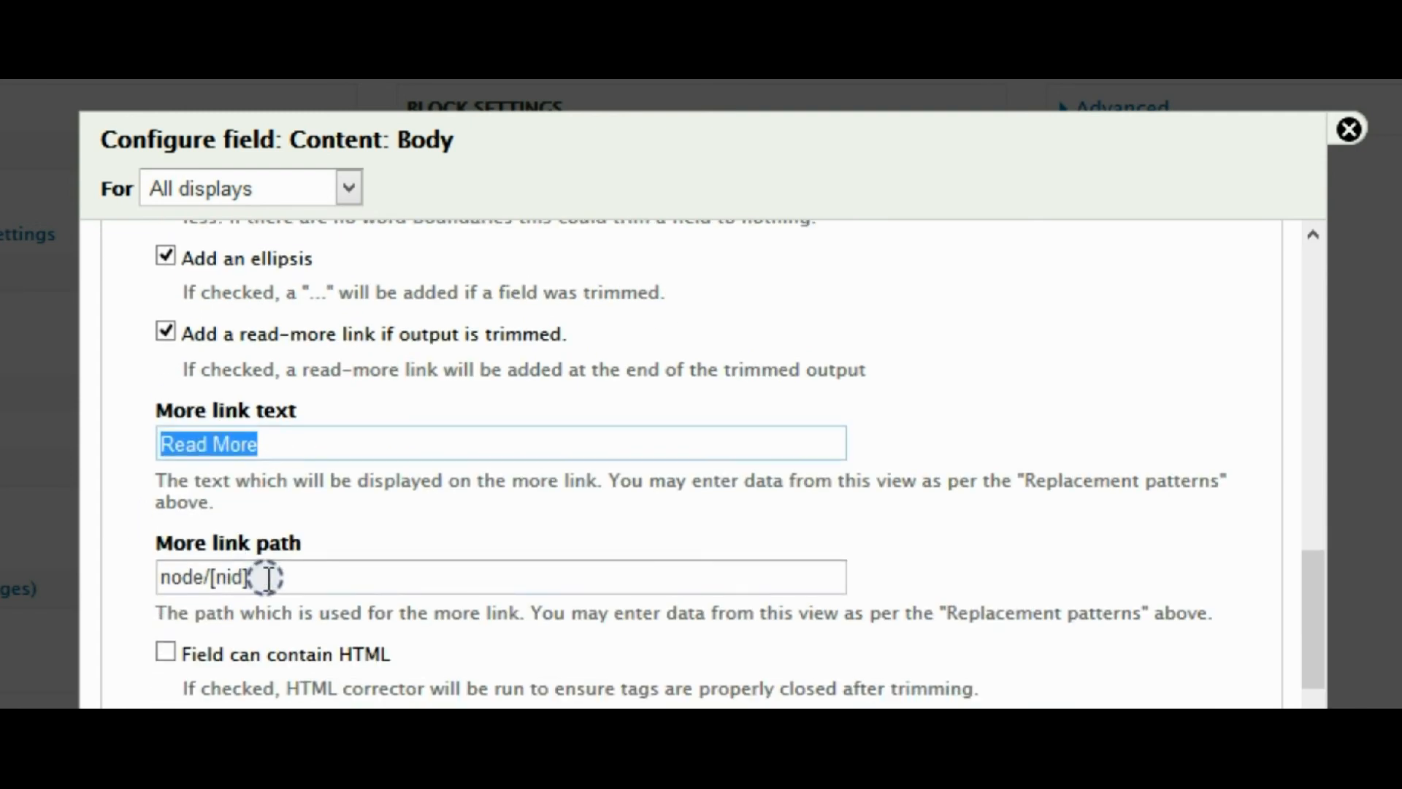
Step: Point the Read More link to node/[nid], apply the Body settings and save the view
click(500, 575)
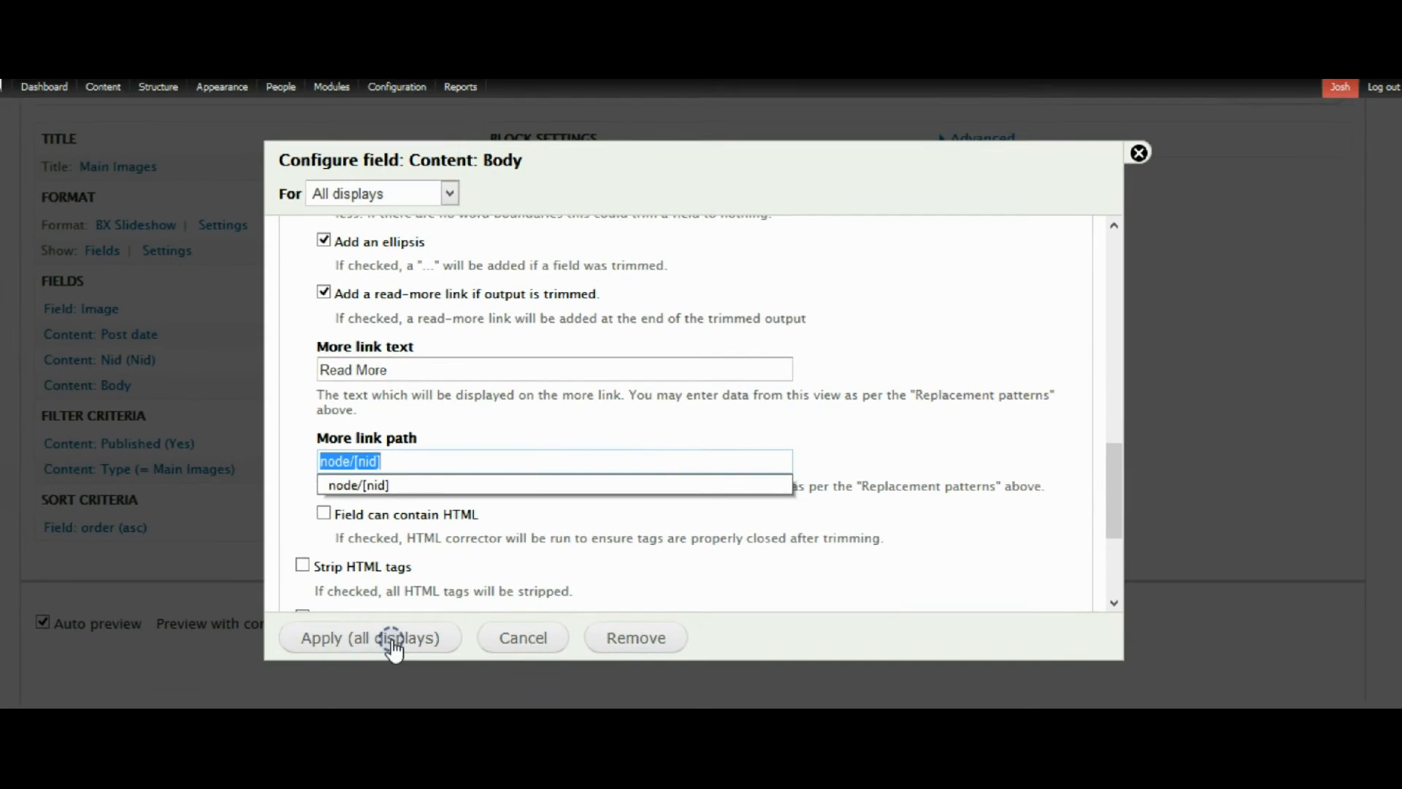
click(369, 637)
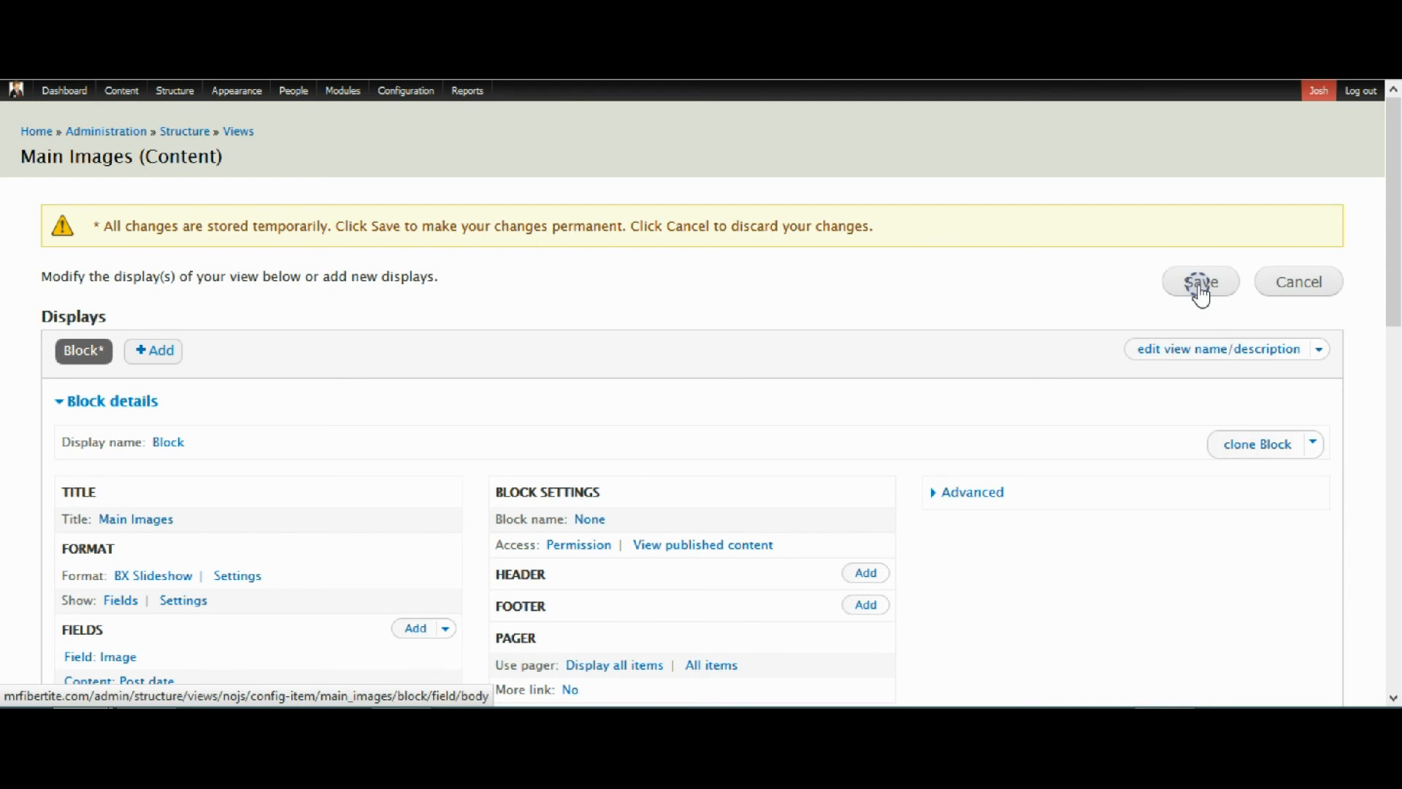
click(1201, 280)
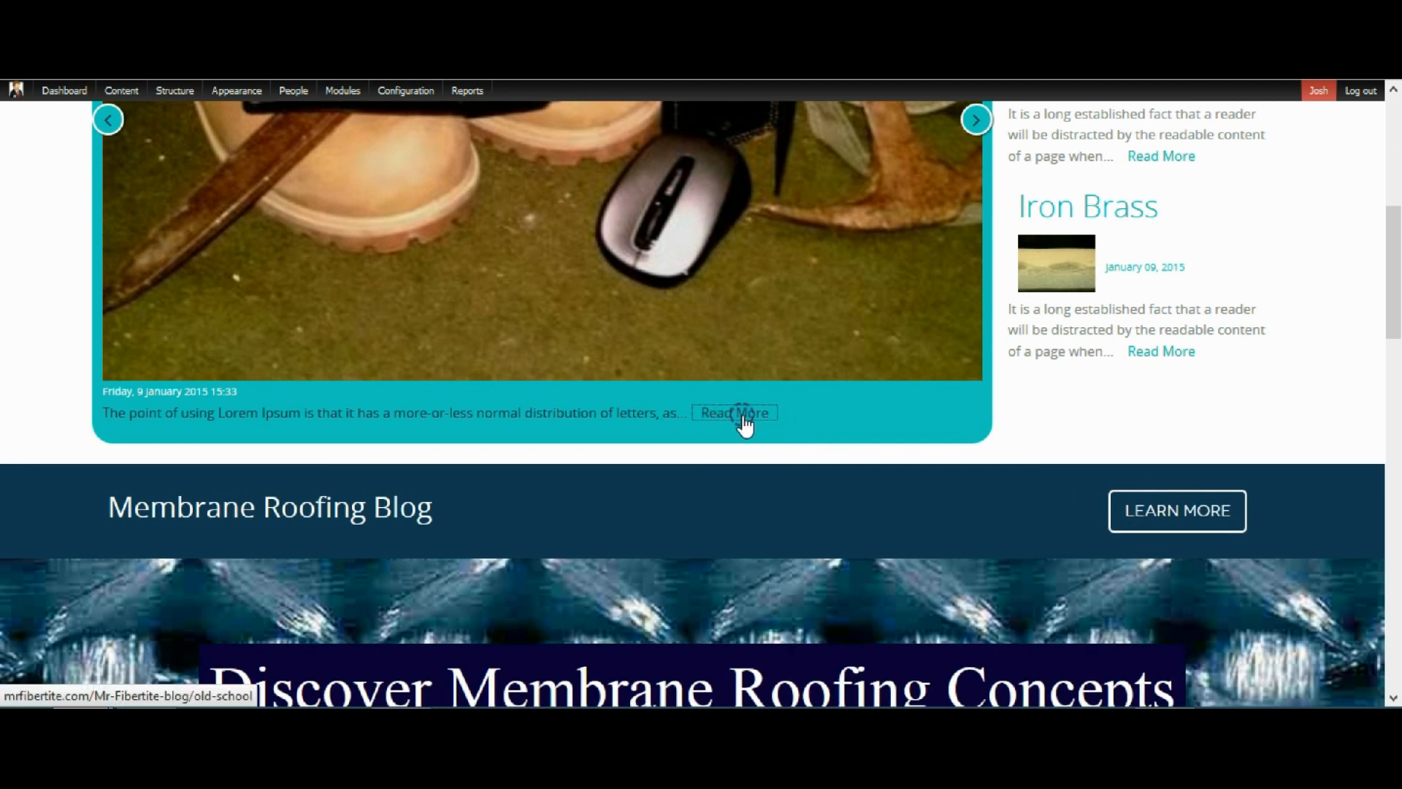
Step: Confirm Read More on two different slides opens their full article pages
click(733, 411)
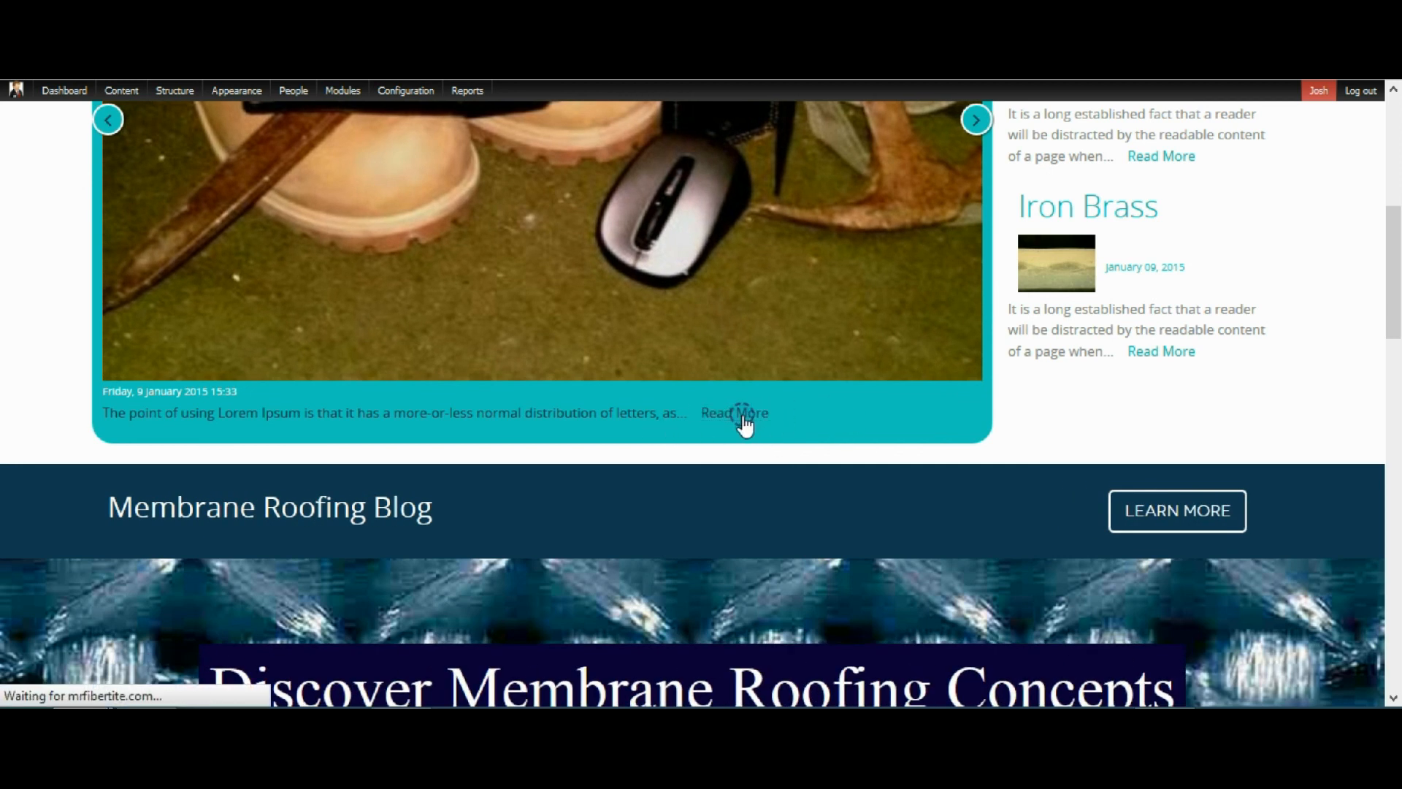
click(735, 412)
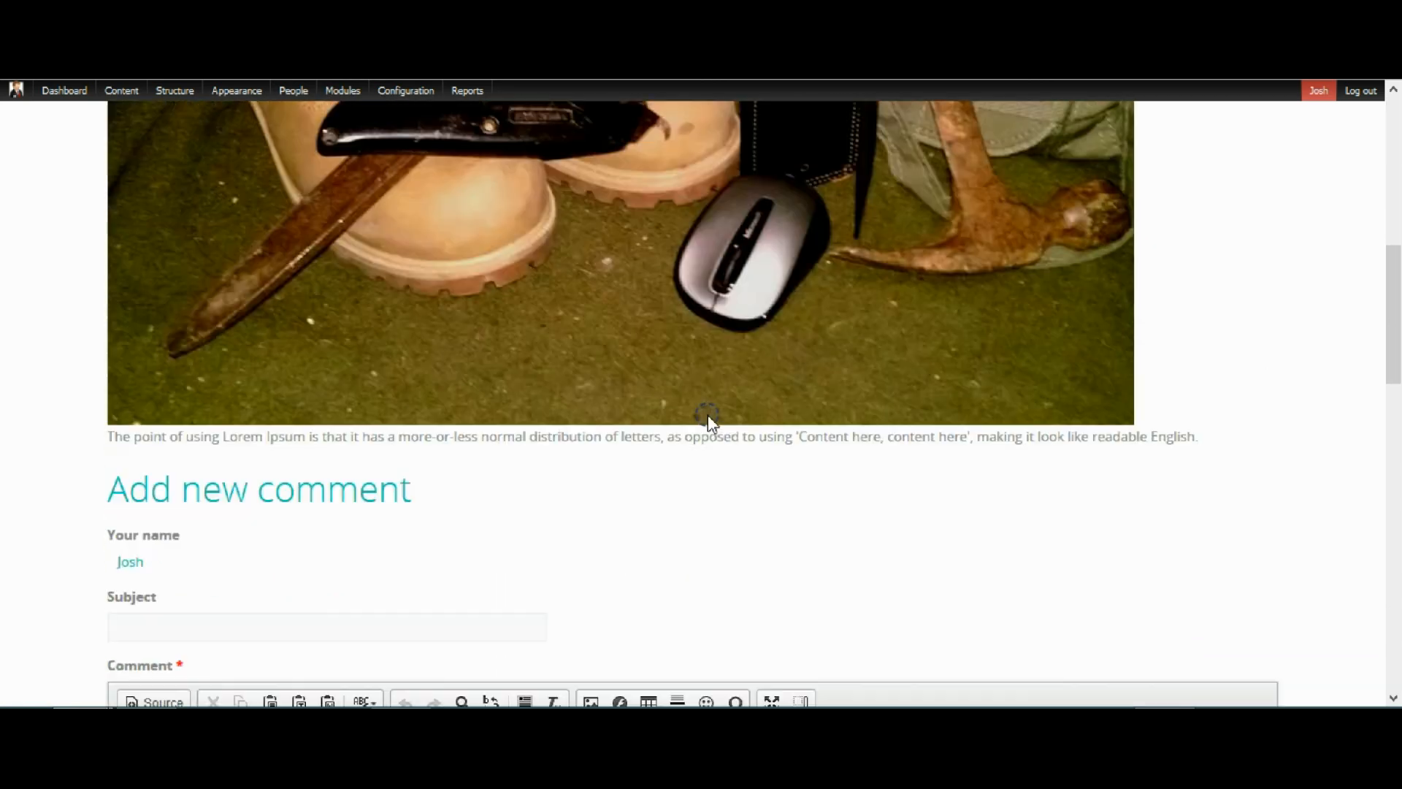
scroll(down, 3)
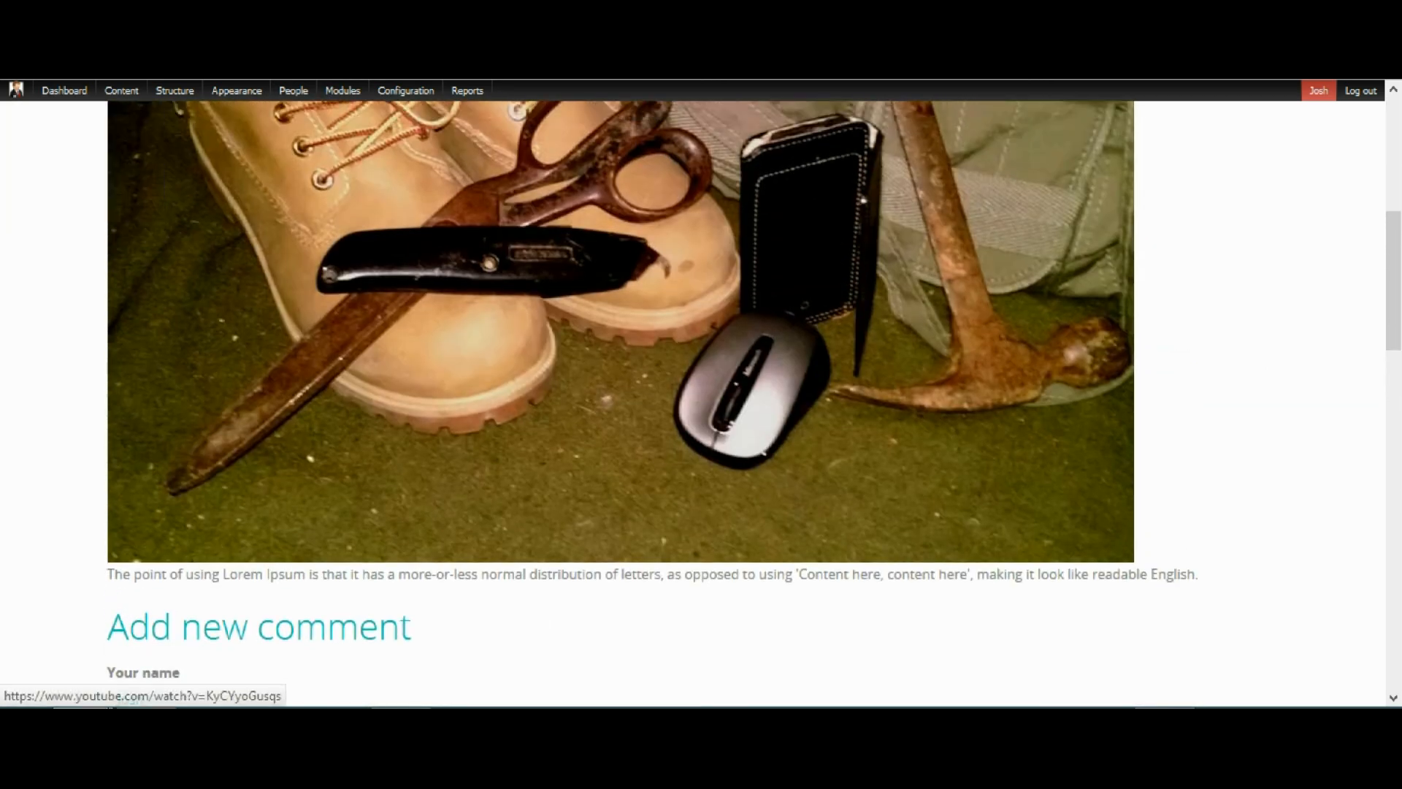
scroll(down, 3)
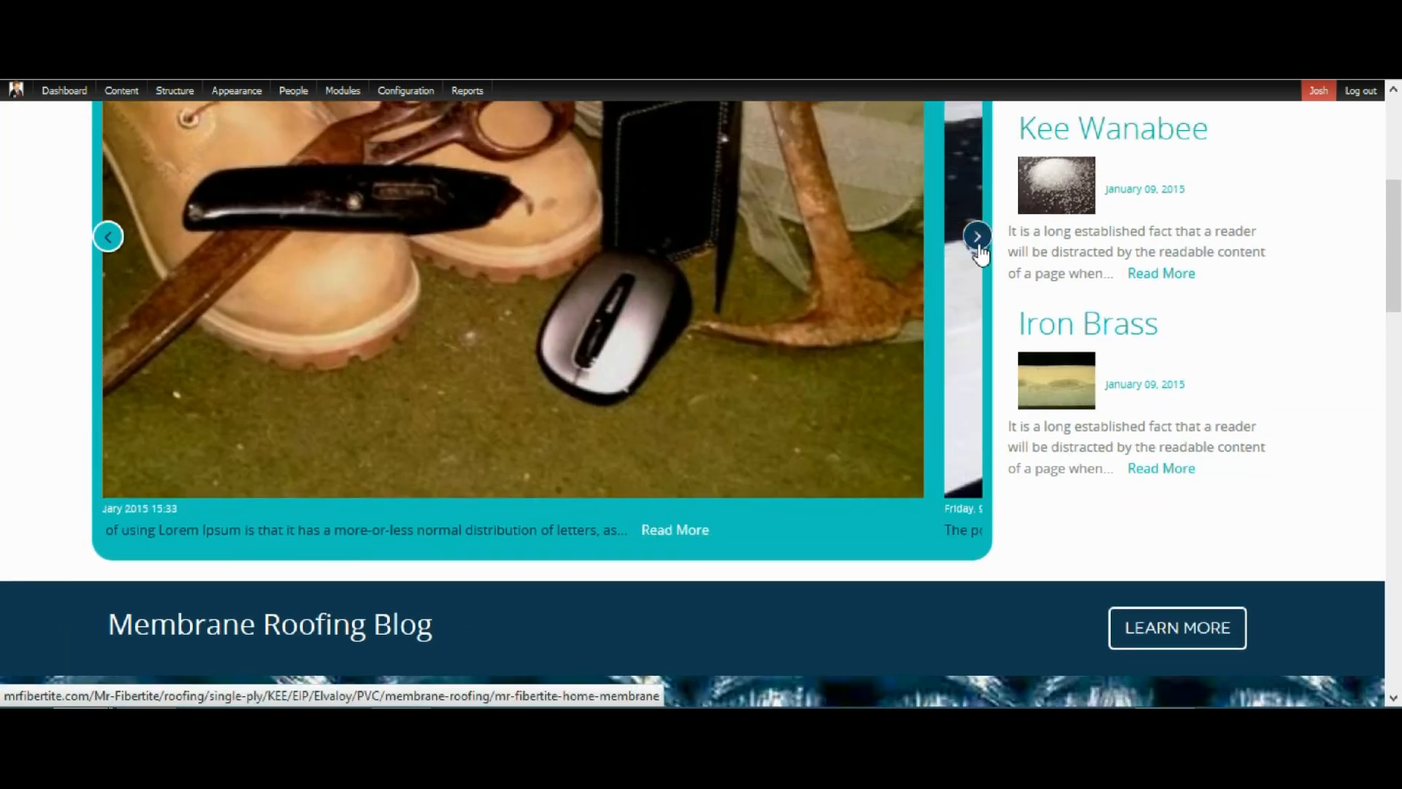
click(977, 237)
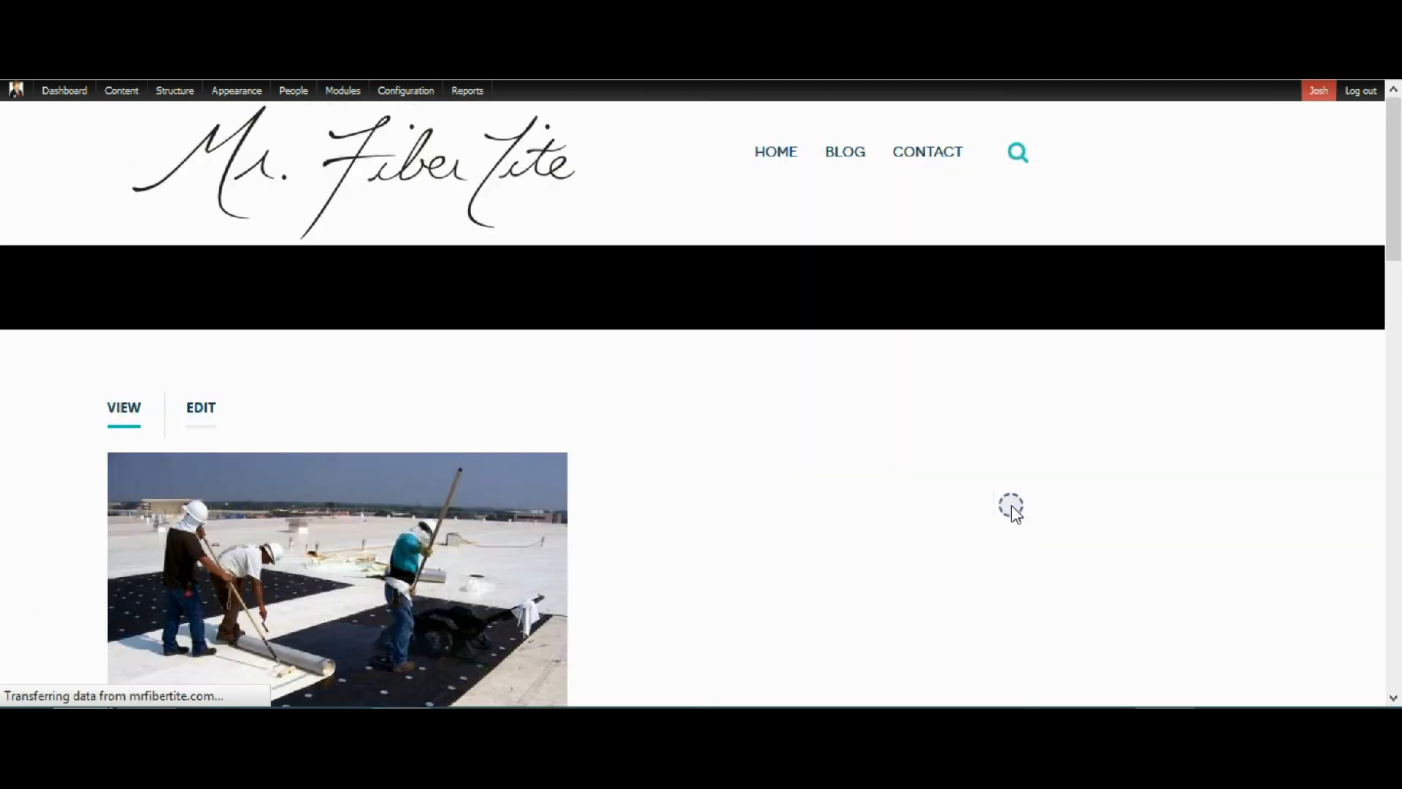
scroll(down, 3)
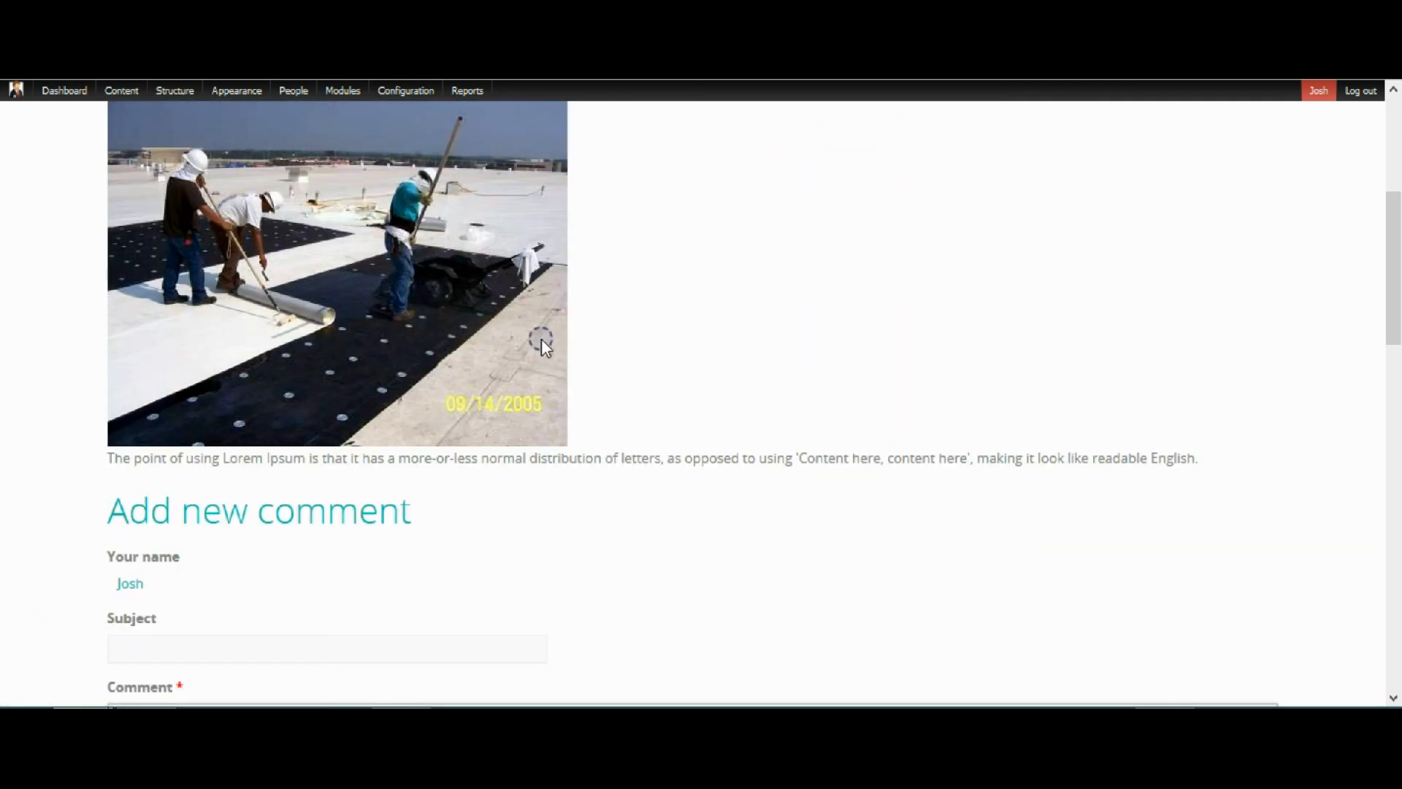